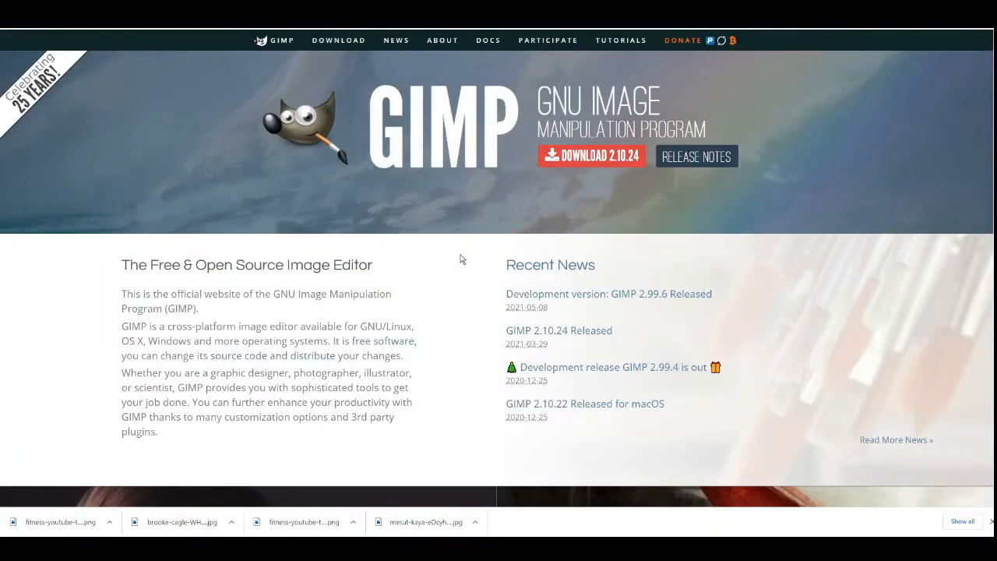
{"action": "mouse_move", "coordinate": [250, 89]}
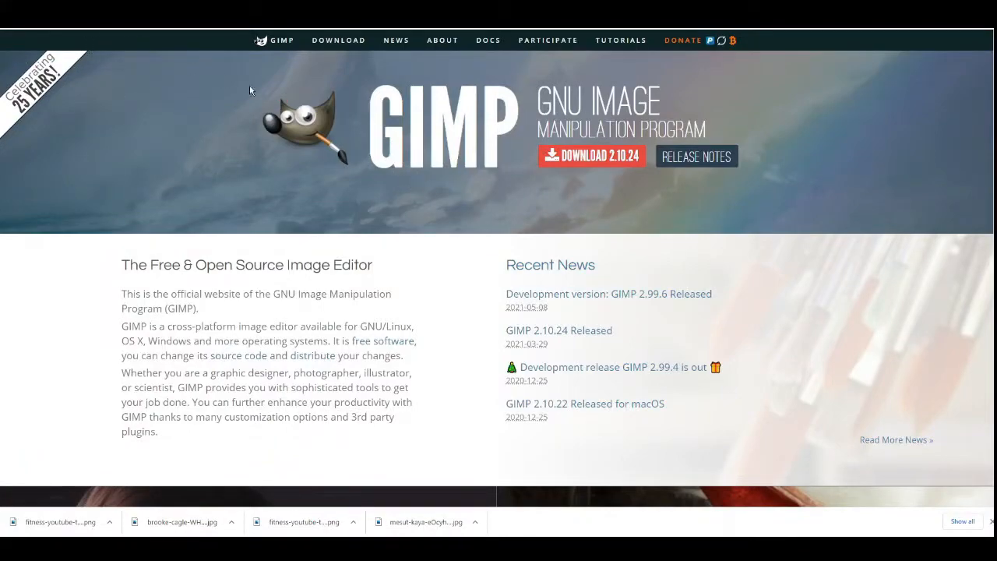
{"action": "mouse_move", "coordinate": [459, 194]}
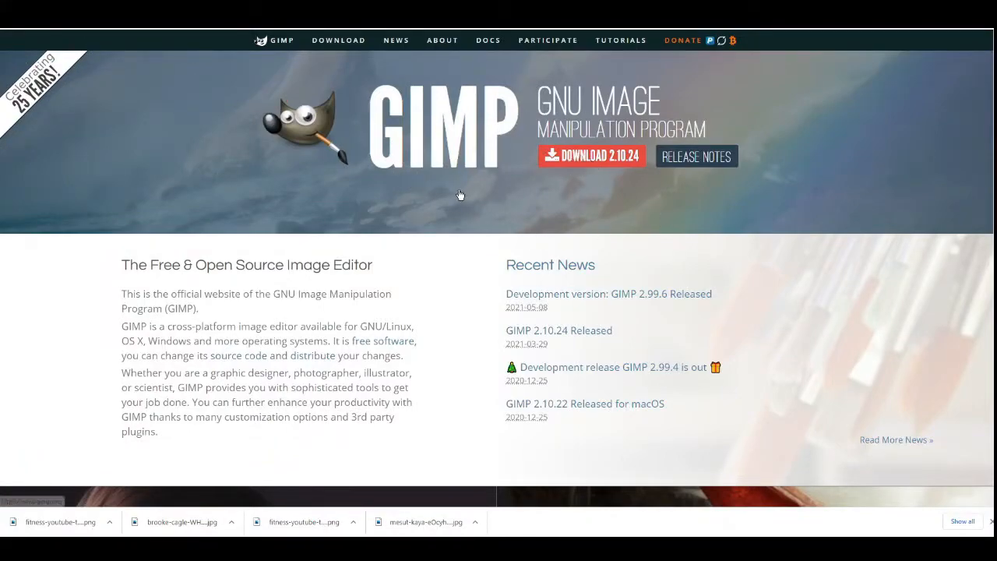
{"action": "mouse_move", "coordinate": [439, 210]}
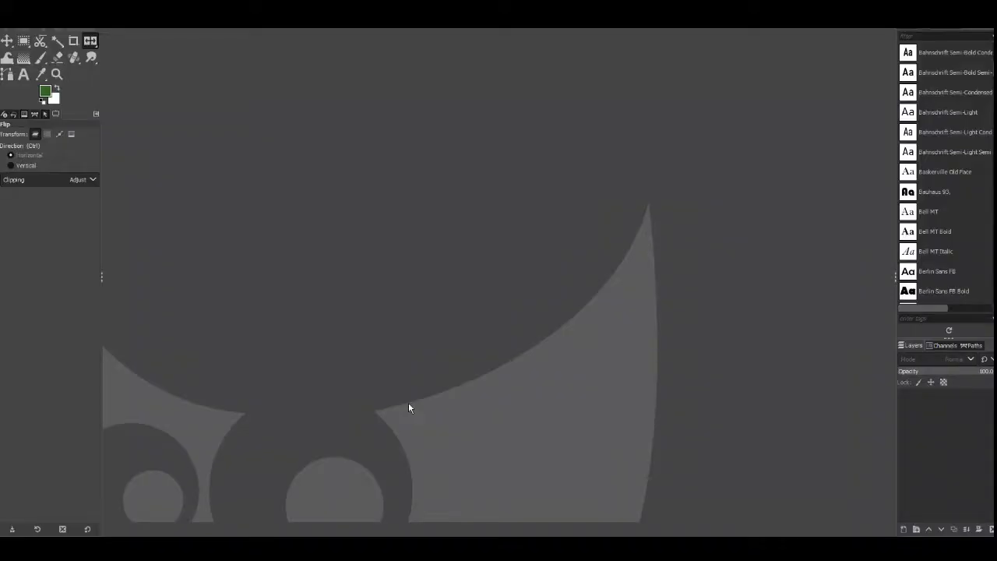
{"action": "mouse_move", "coordinate": [109, 230]}
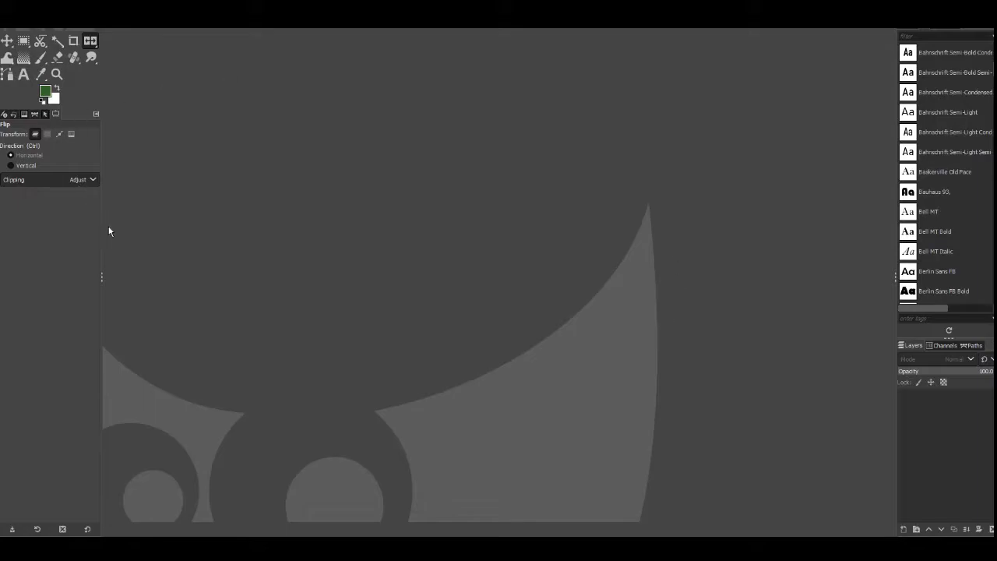
Step: Show the File menu commands from GIMP's empty workspace
{"action": "left_click", "coordinate": [23, 75]}
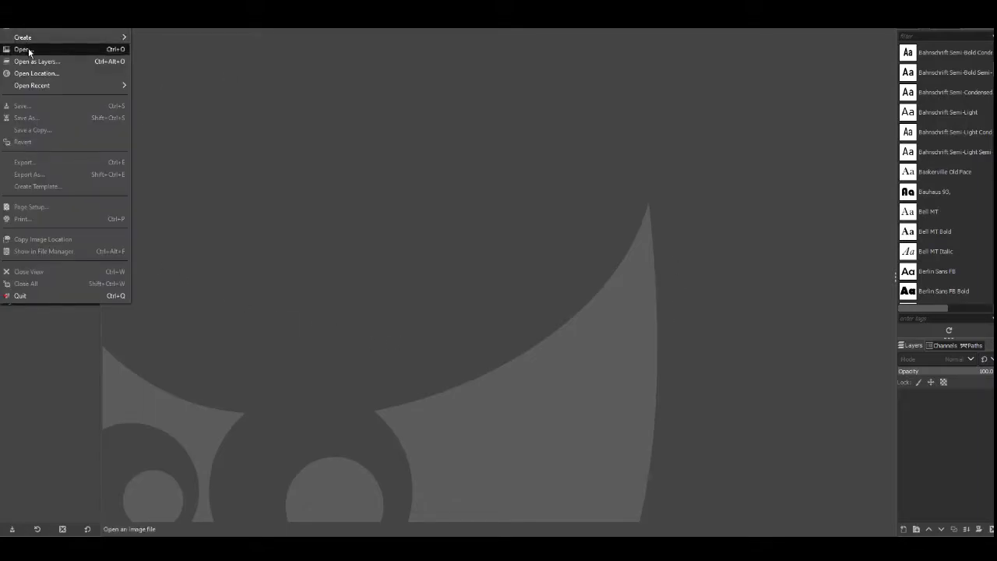
{"action": "mouse_move", "coordinate": [24, 48]}
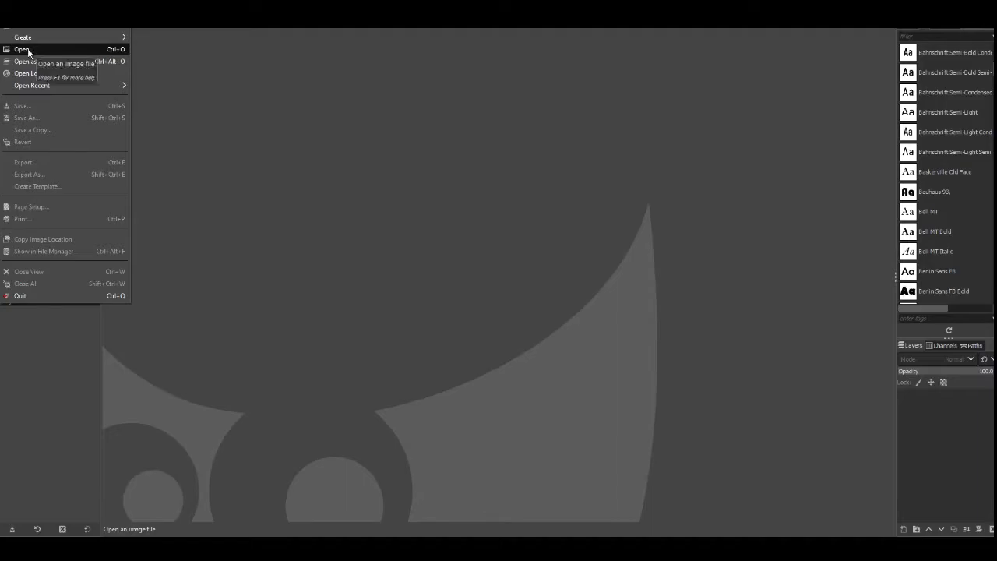
Step: Open the teepee couple JPG from the Open Image dialog
{"action": "left_click", "coordinate": [22, 50]}
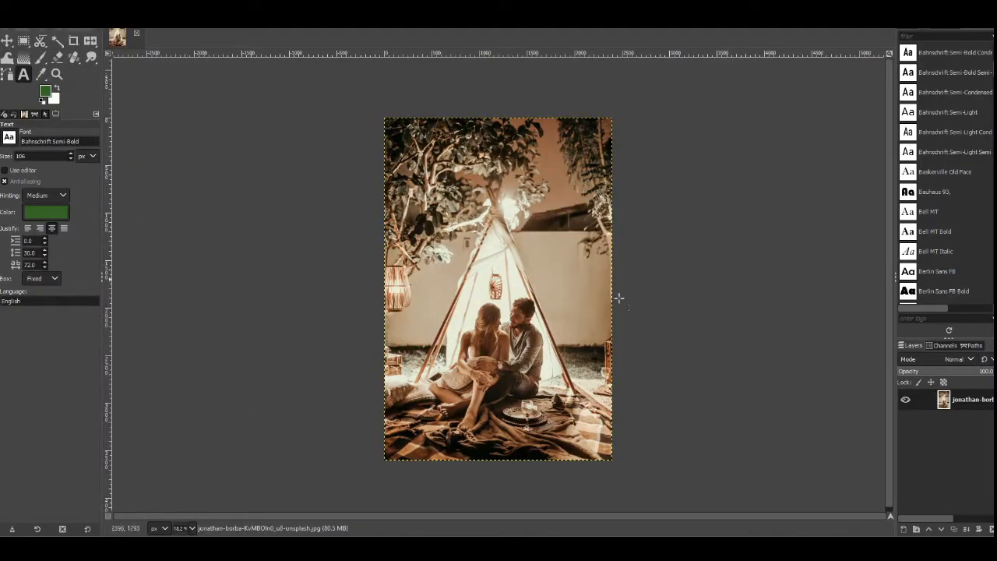
{"action": "mouse_move", "coordinate": [561, 418]}
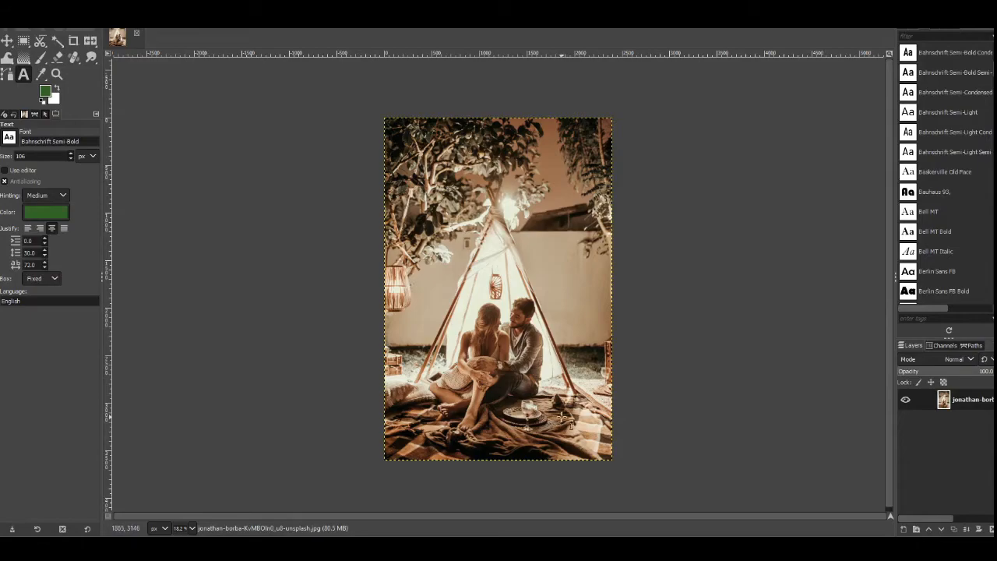
{"action": "mouse_move", "coordinate": [365, 393]}
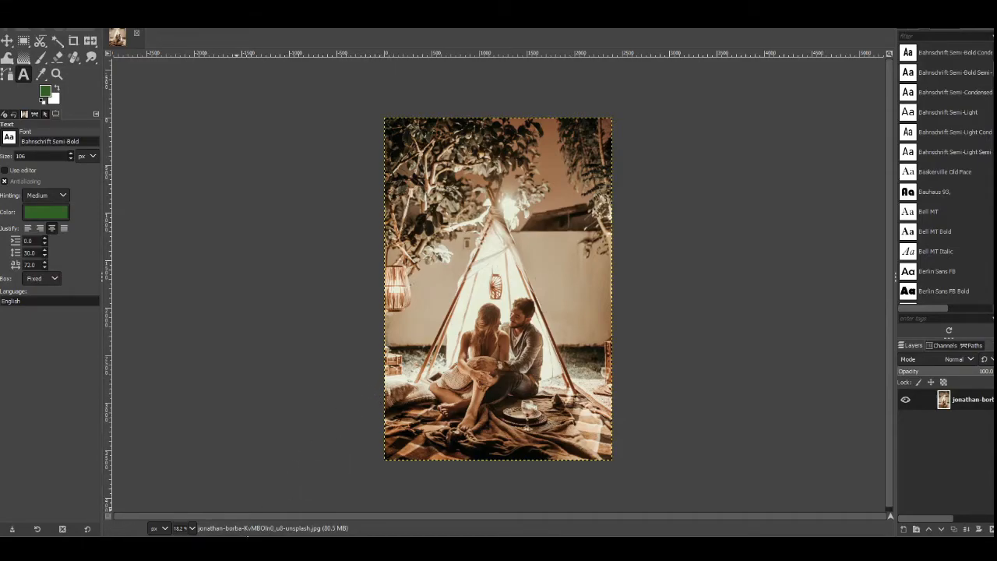
{"action": "mouse_move", "coordinate": [240, 529]}
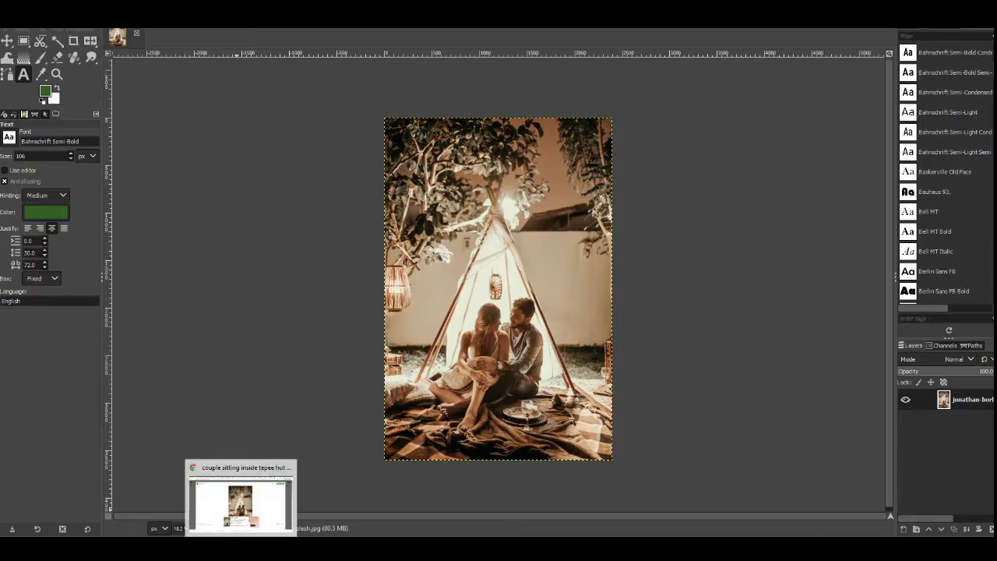
{"action": "left_click", "coordinate": [240, 502]}
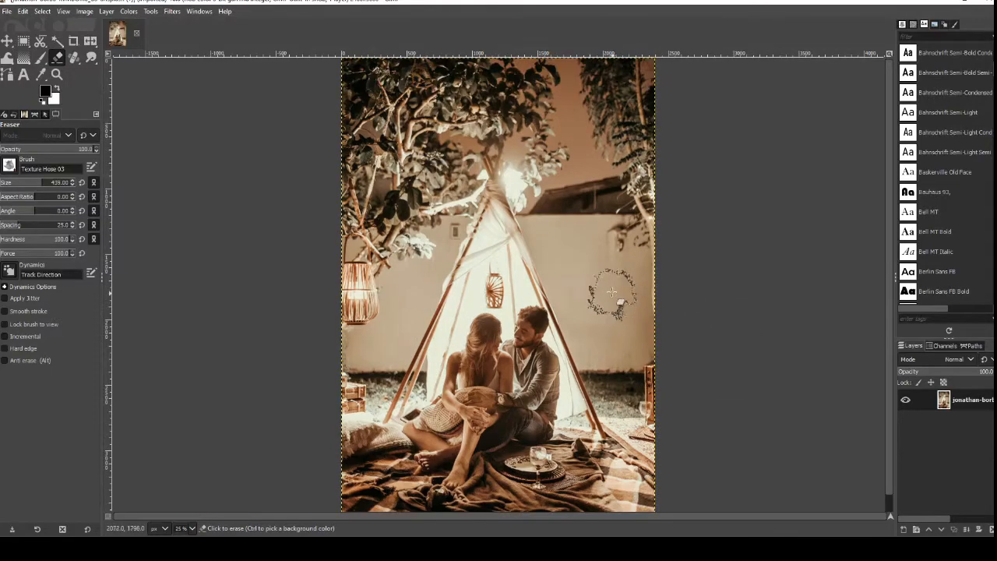
{"action": "mouse_move", "coordinate": [959, 421]}
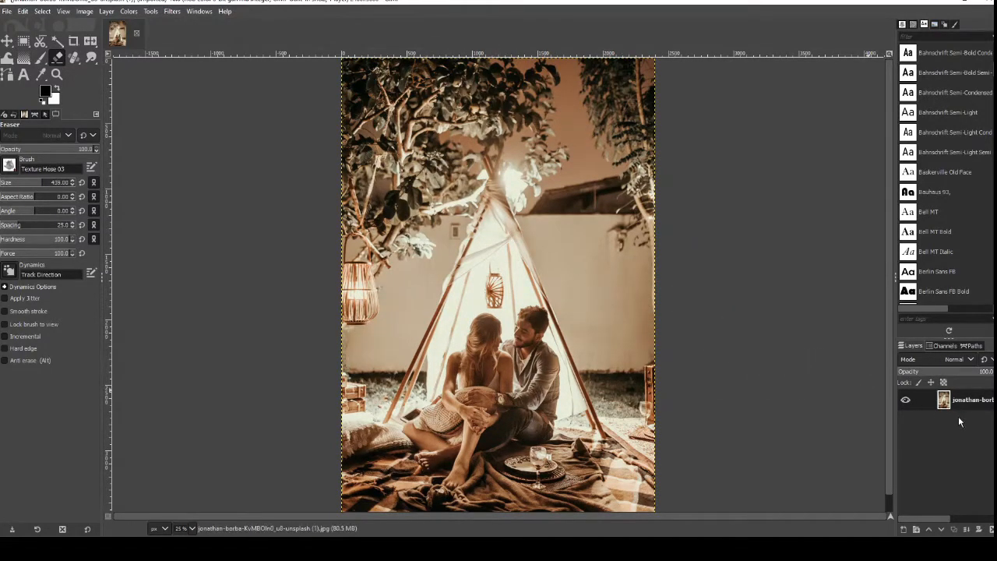
{"action": "mouse_move", "coordinate": [863, 440]}
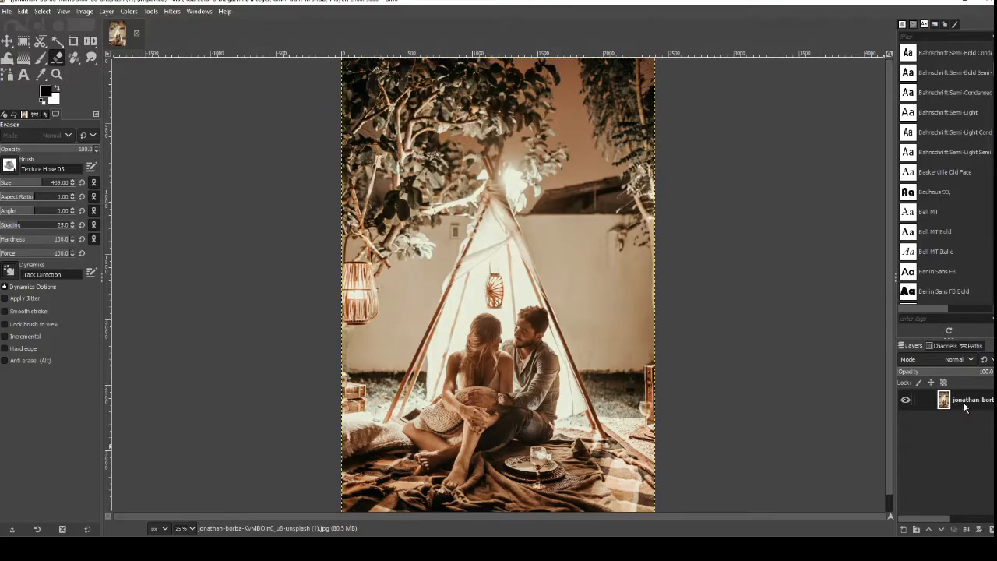
Step: Rename the lower photo layer to 'base' and the duplicated upper layer to 'enhance'
{"action": "double_click", "coordinate": [972, 398]}
{"action": "type", "text": "base"}
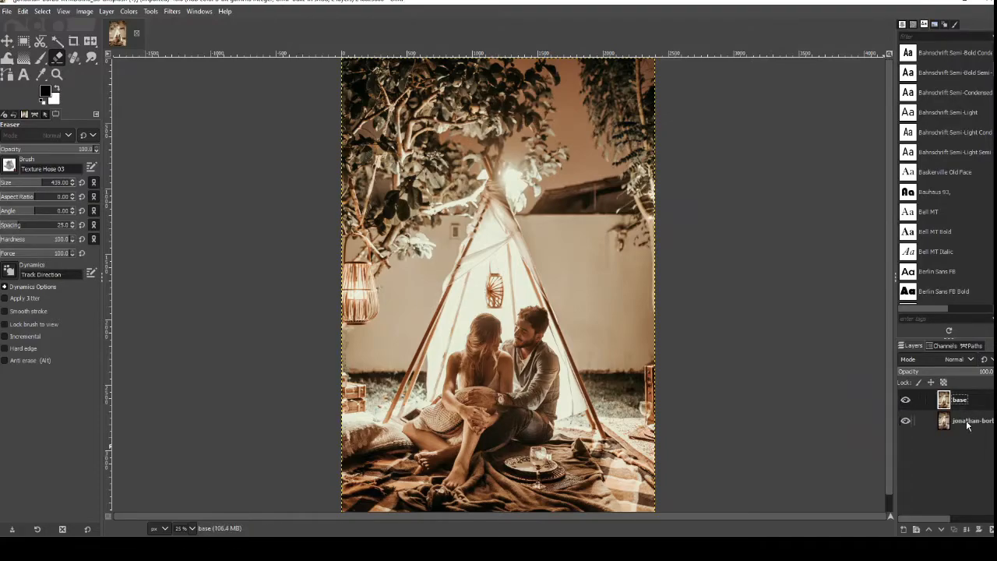
{"action": "left_click", "coordinate": [966, 421]}
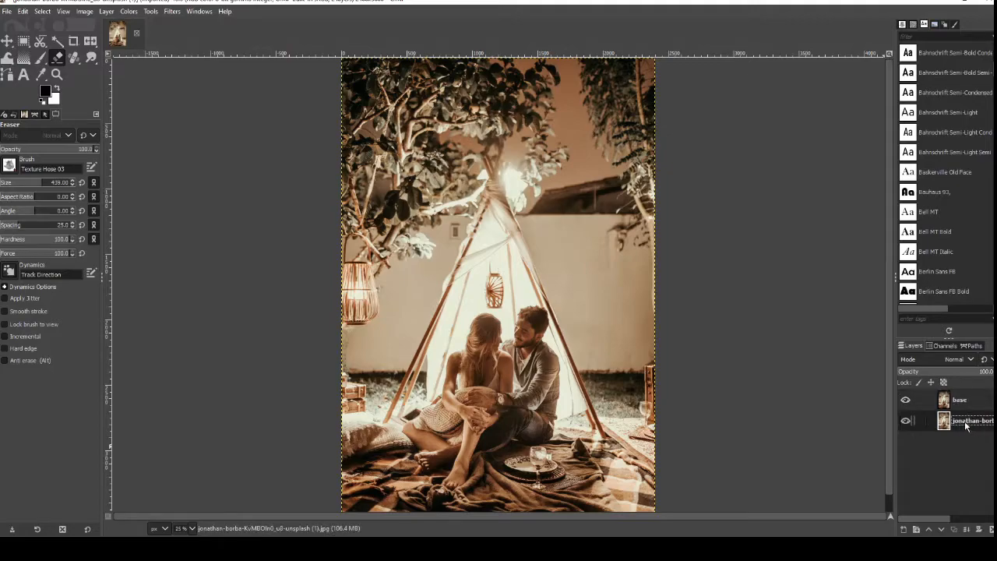
{"action": "double_click", "coordinate": [972, 421]}
{"action": "type", "text": "enhance"}
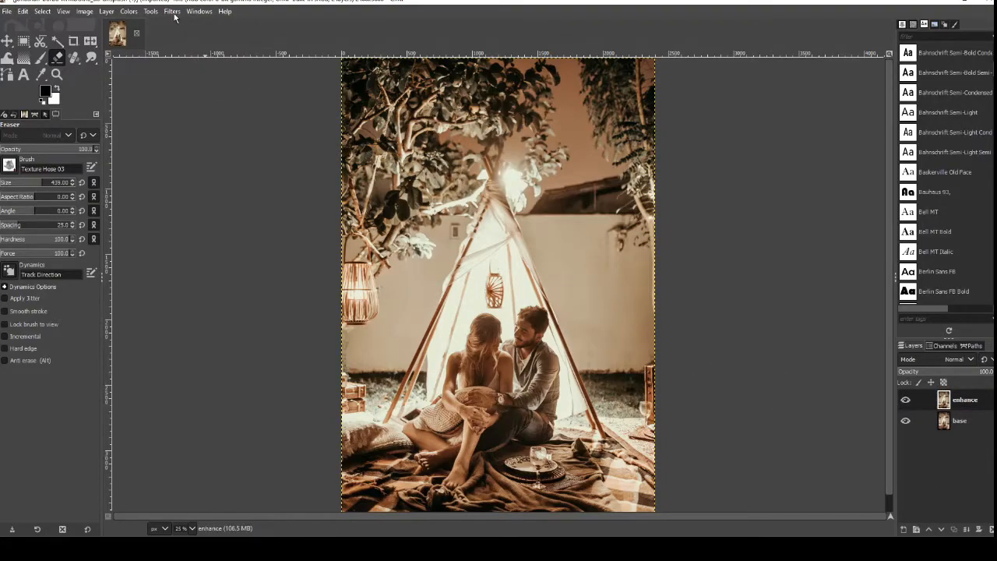
Step: Apply Unsharp Mask to the enhance layer with the radius pushed much higher
{"action": "left_click", "coordinate": [172, 11]}
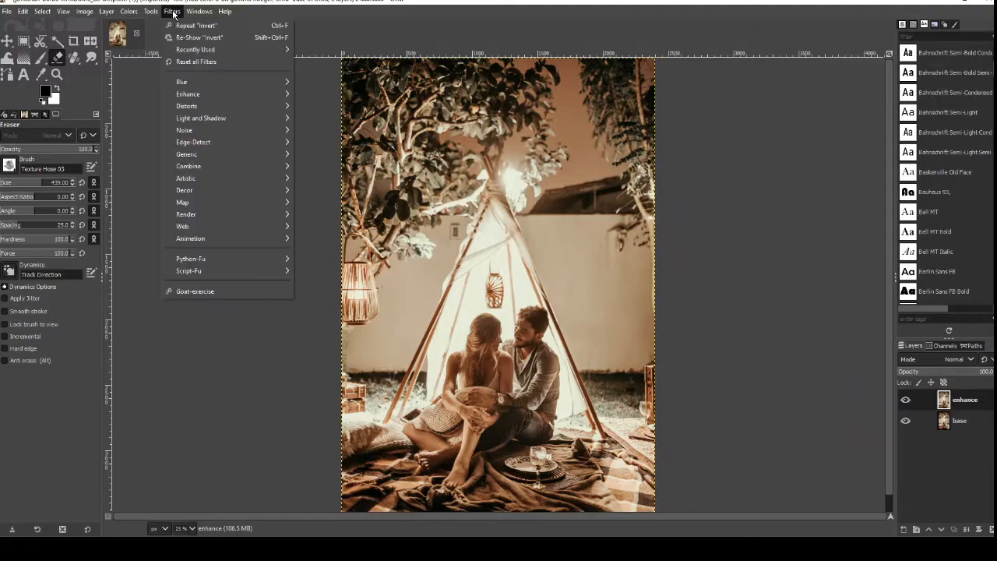
{"action": "mouse_move", "coordinate": [187, 93]}
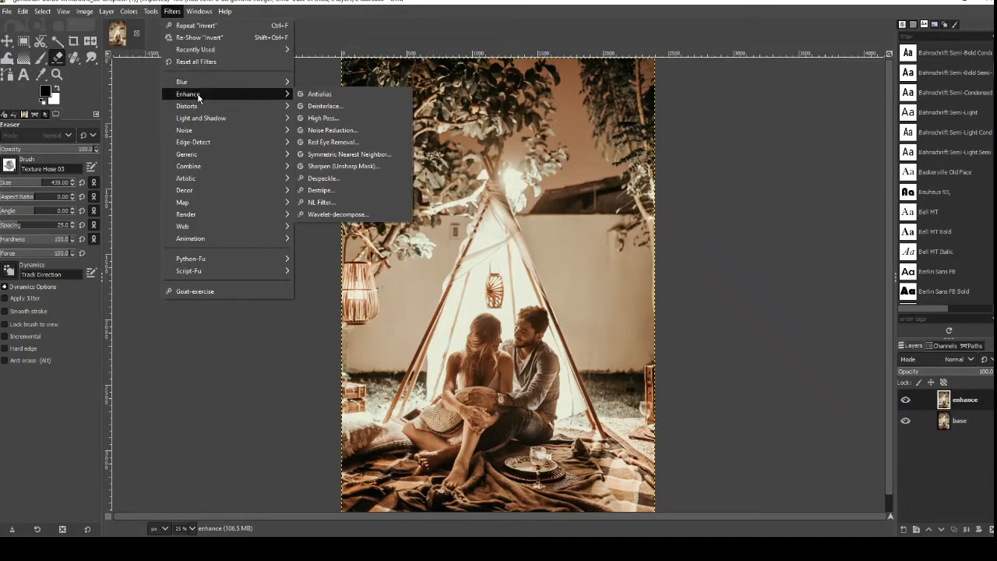
{"action": "mouse_move", "coordinate": [343, 166]}
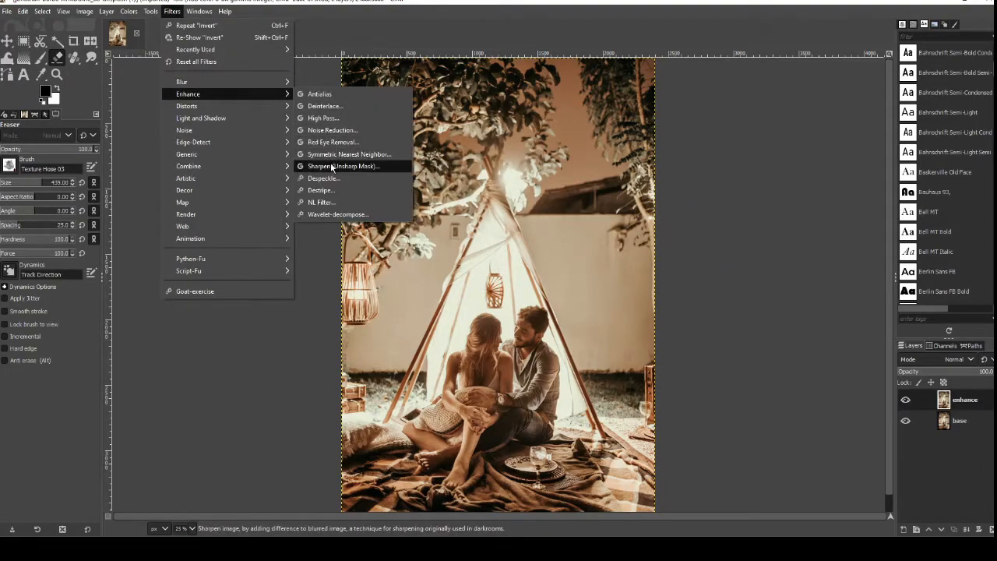
{"action": "mouse_move", "coordinate": [349, 173]}
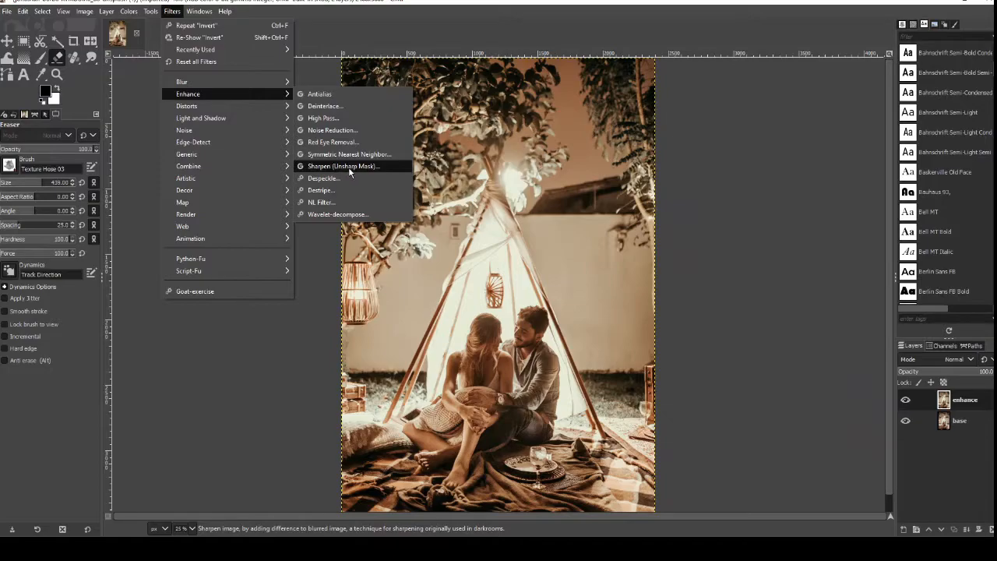
{"action": "left_click", "coordinate": [343, 165]}
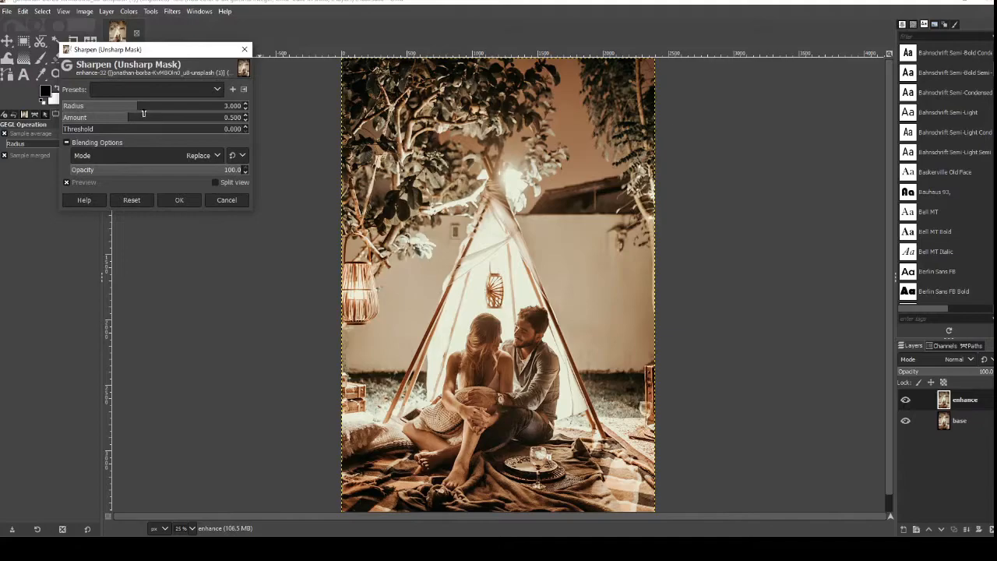
{"action": "left_click_drag", "start_coordinate": [137, 106], "coordinate": [150, 106]}
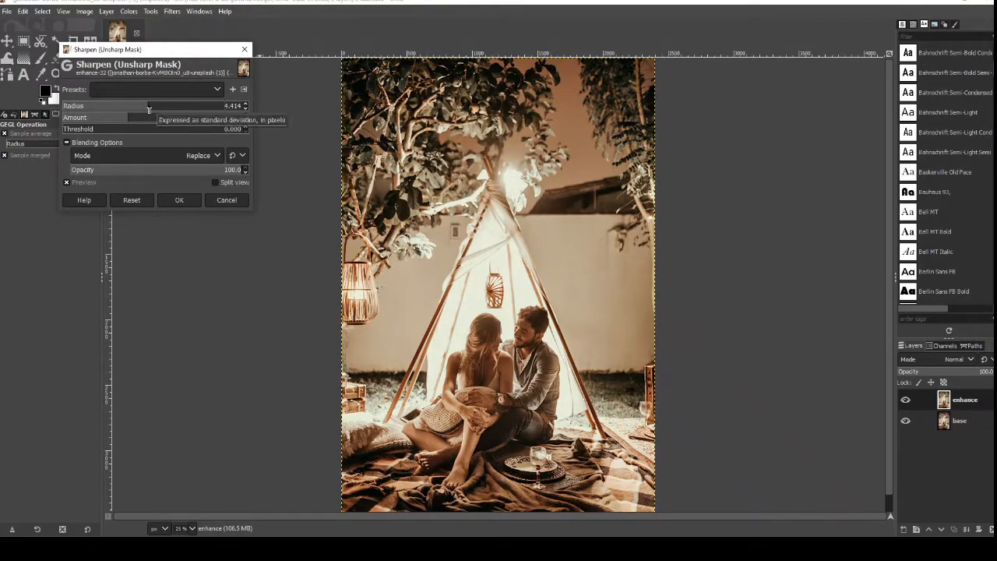
{"action": "left_click_drag", "start_coordinate": [148, 106], "coordinate": [156, 106]}
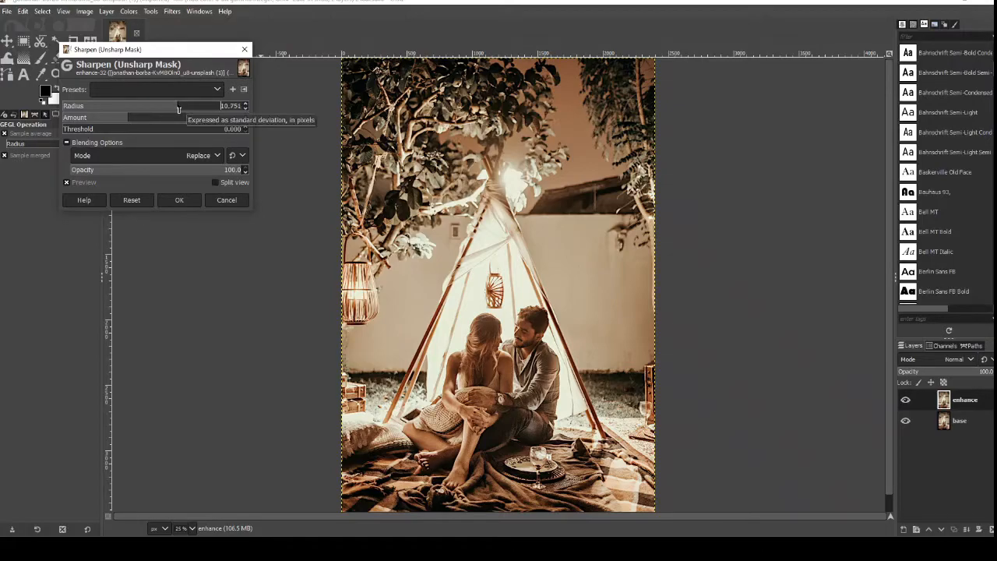
{"action": "left_click_drag", "start_coordinate": [178, 106], "coordinate": [190, 106]}
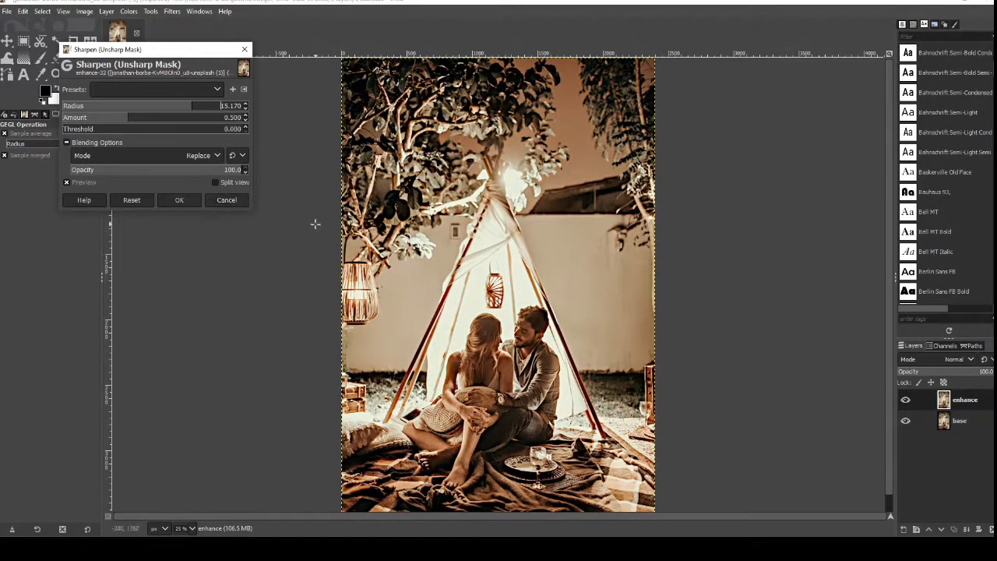
{"action": "left_click", "coordinate": [177, 200]}
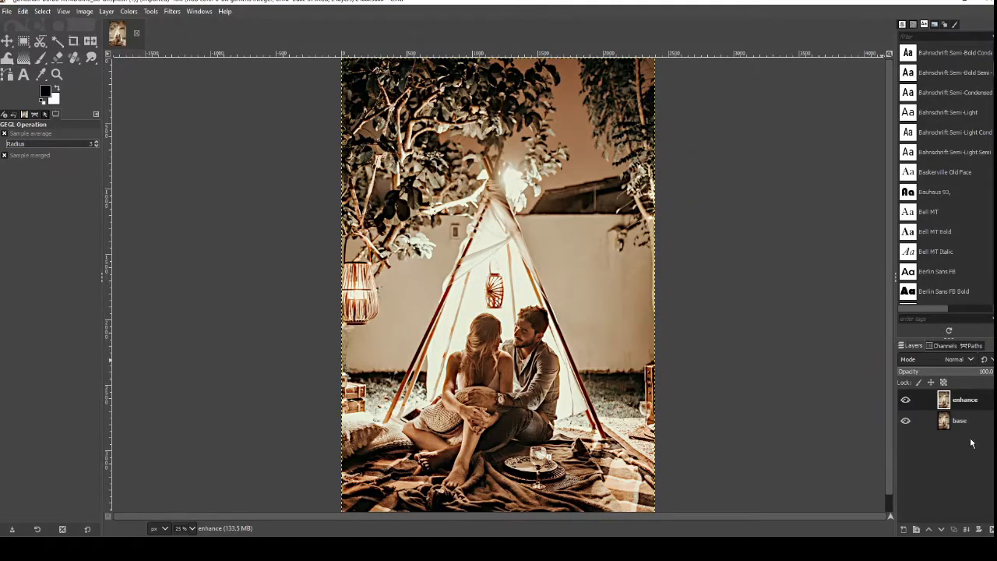
Step: Duplicate the base layer, name the copy 'lines' and raise it above enhance
{"action": "left_click", "coordinate": [959, 421]}
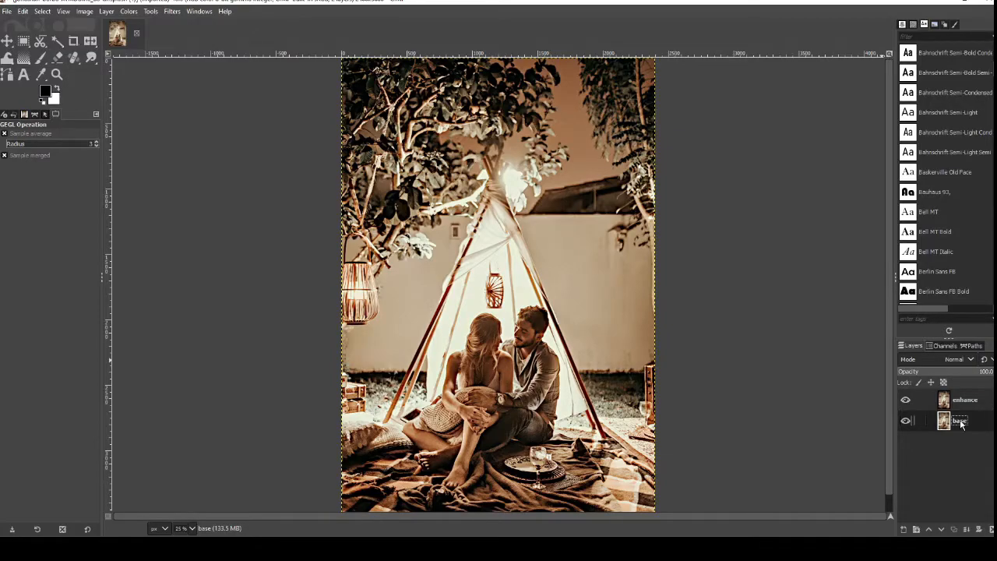
{"action": "left_click", "coordinate": [955, 530]}
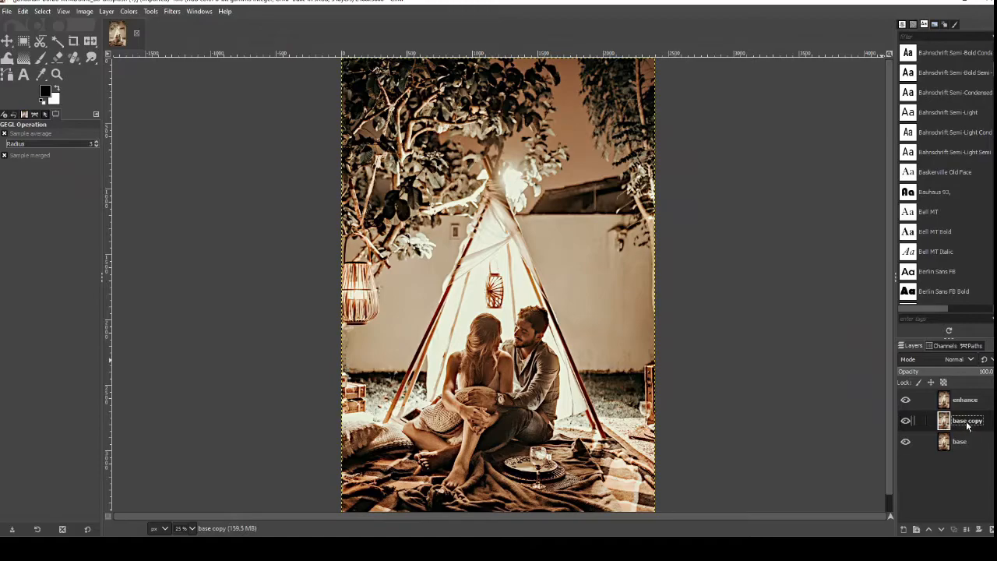
{"action": "double_click", "coordinate": [966, 420]}
{"action": "type", "text": "line"}
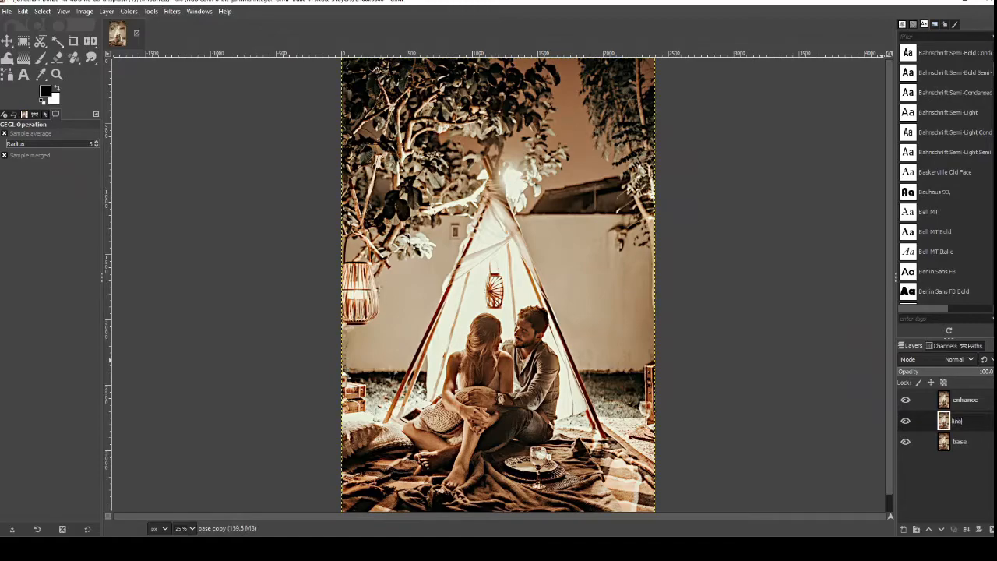
{"action": "mouse_move", "coordinate": [832, 427]}
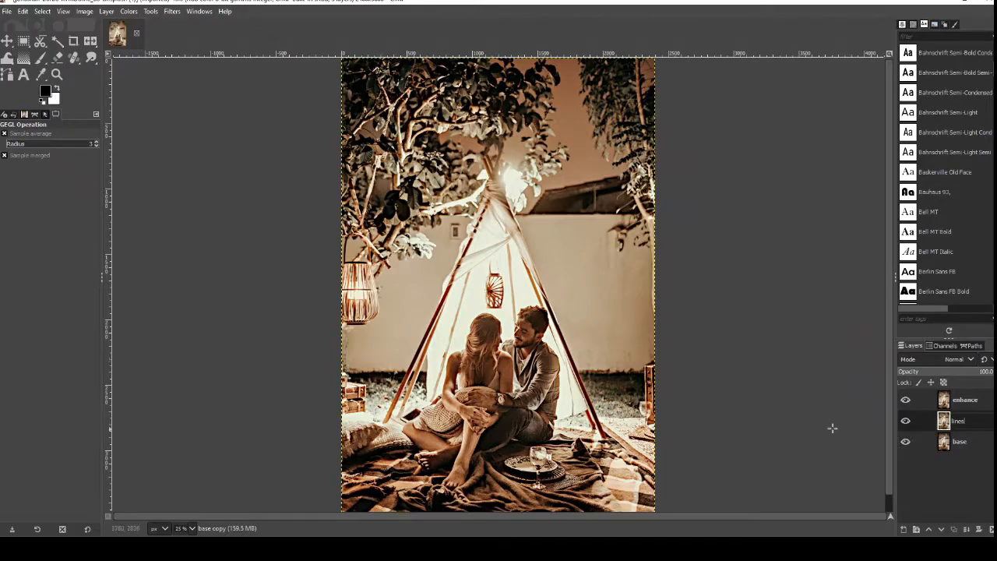
{"action": "mouse_move", "coordinate": [819, 388]}
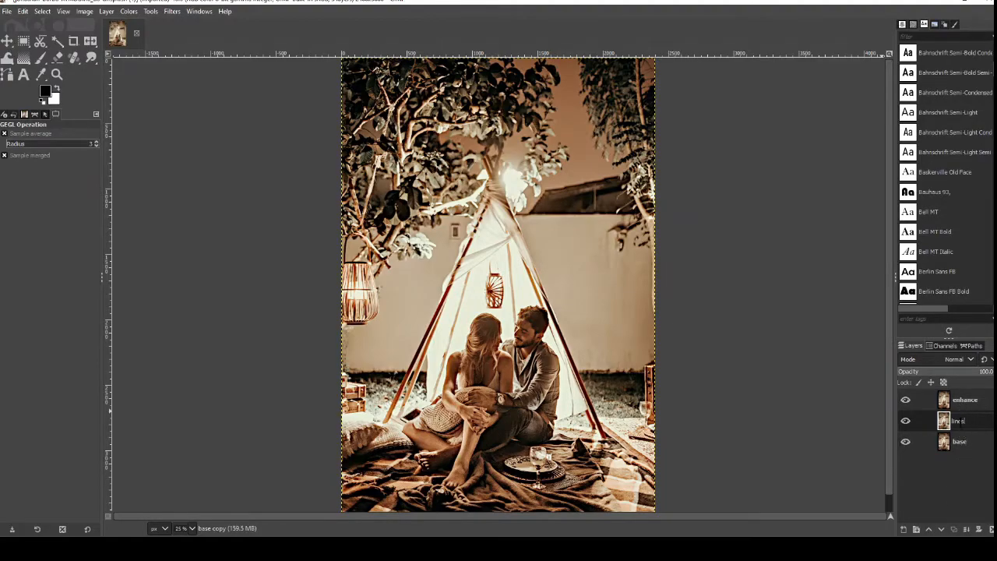
{"action": "left_click", "coordinate": [959, 421]}
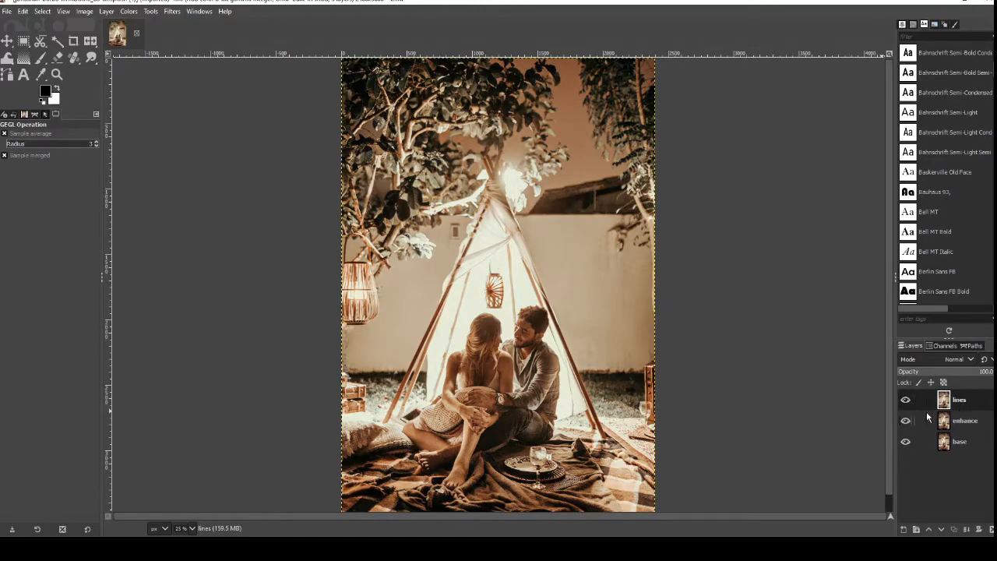
{"action": "mouse_move", "coordinate": [173, 16]}
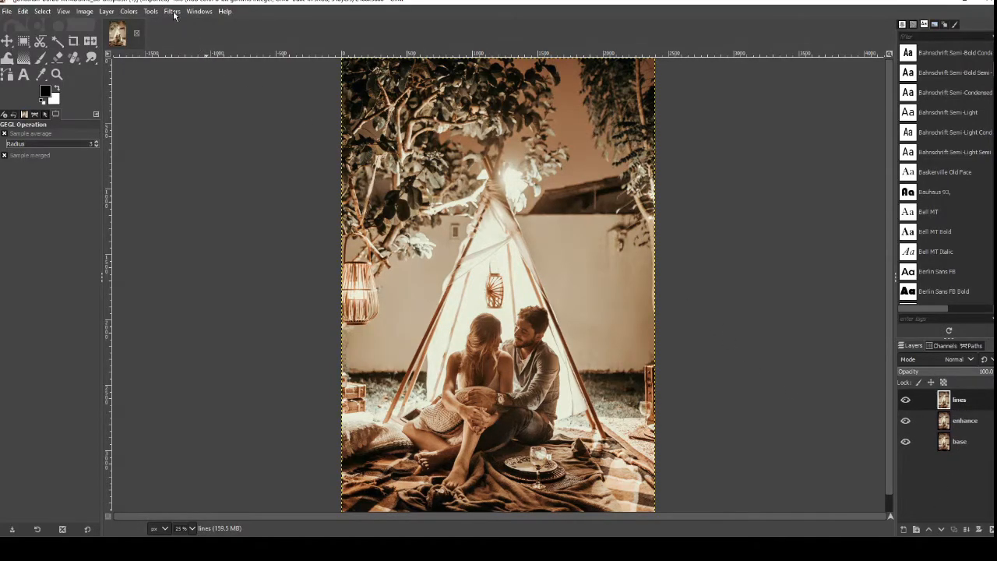
Step: Apply the Neon edge-detect filter to the lines layer with default settings
{"action": "left_click", "coordinate": [171, 11]}
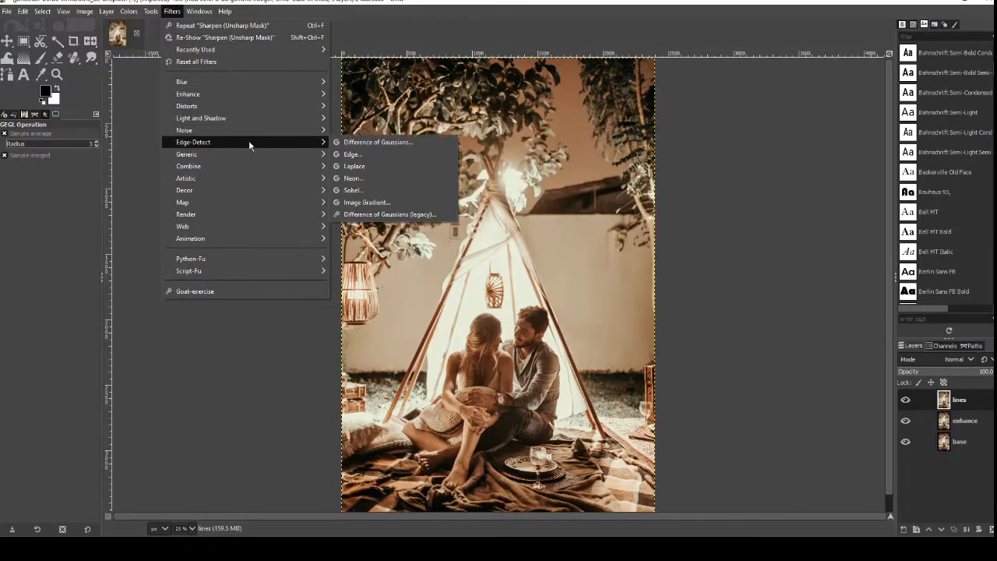
{"action": "mouse_move", "coordinate": [352, 177]}
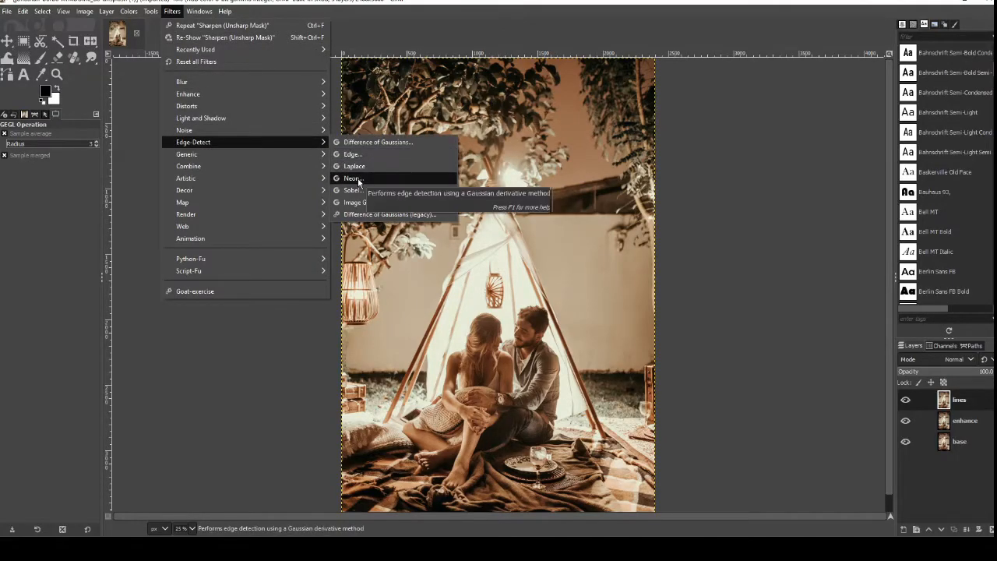
{"action": "left_click", "coordinate": [352, 178]}
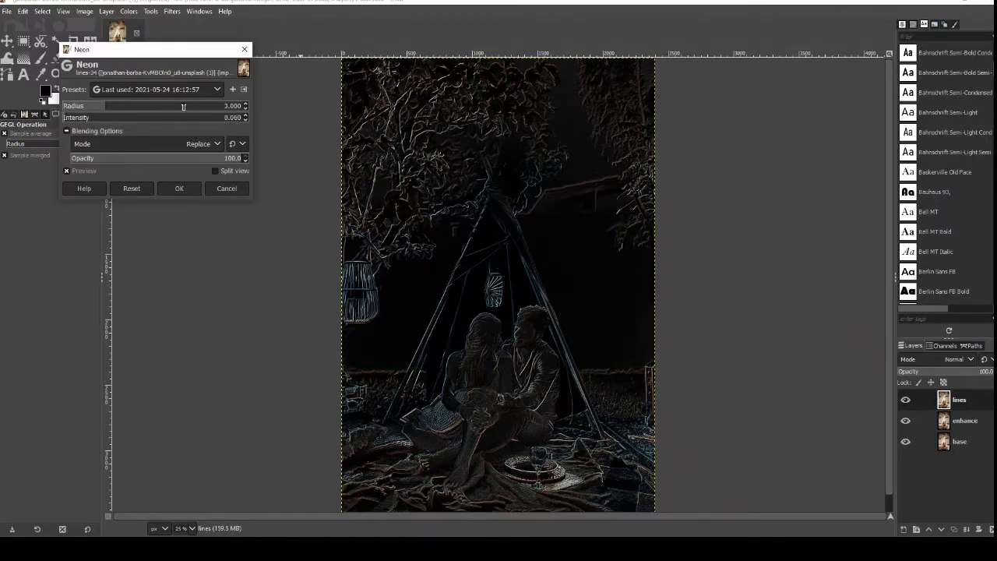
{"action": "left_click", "coordinate": [177, 187]}
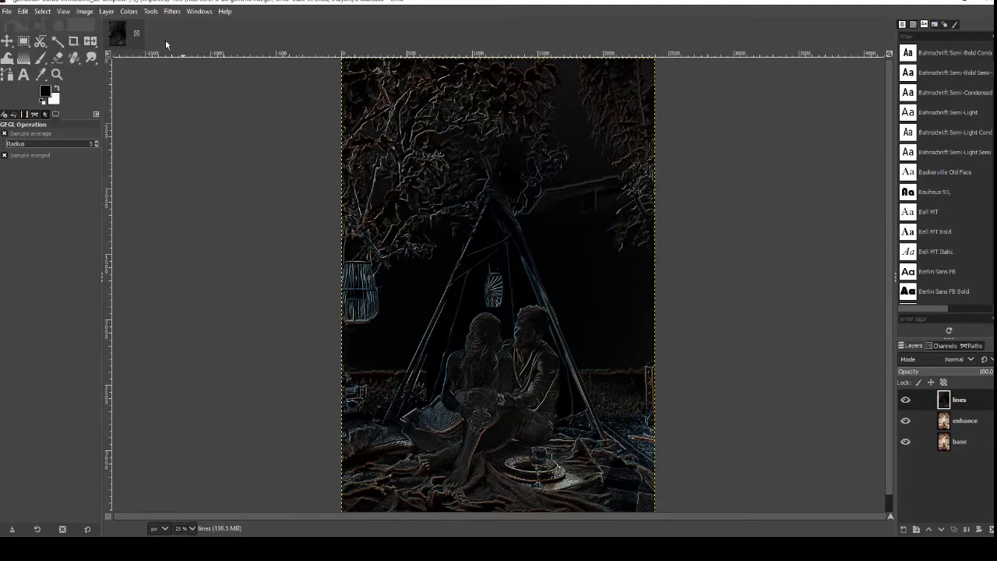
Step: Invert the lines layer and desaturate it into grey sketch lines on white
{"action": "left_click", "coordinate": [128, 11]}
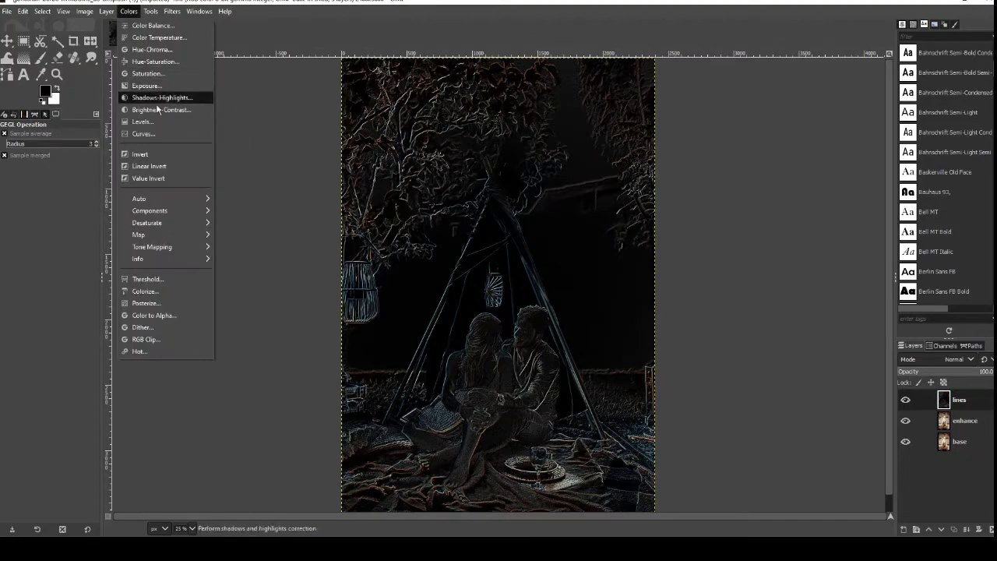
{"action": "mouse_move", "coordinate": [141, 154]}
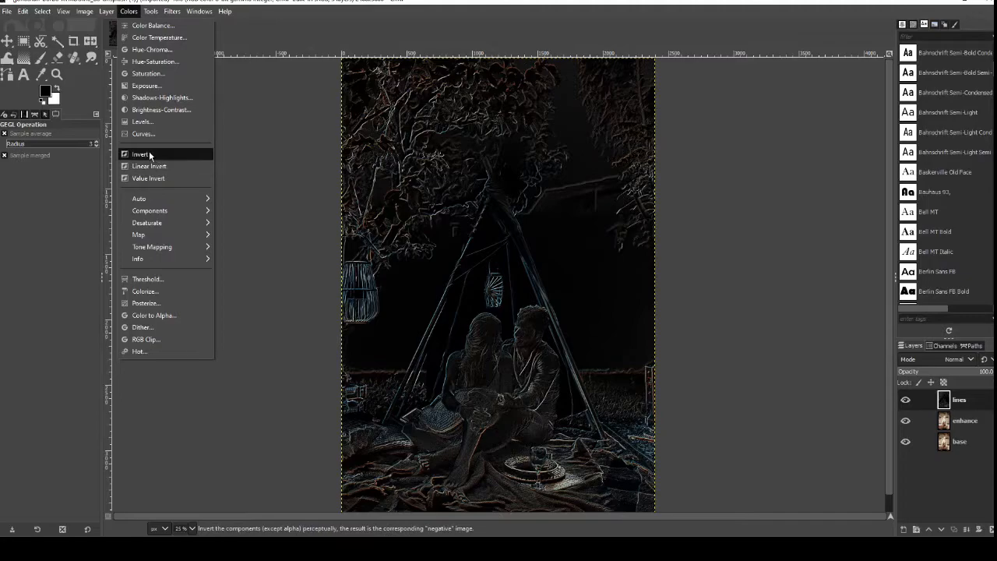
{"action": "left_click", "coordinate": [141, 154]}
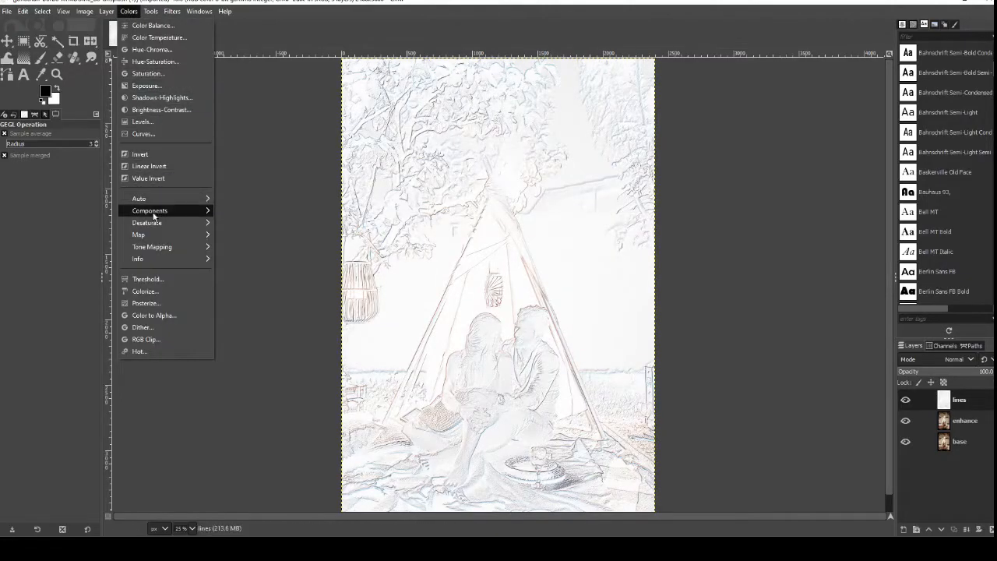
{"action": "mouse_move", "coordinate": [146, 223]}
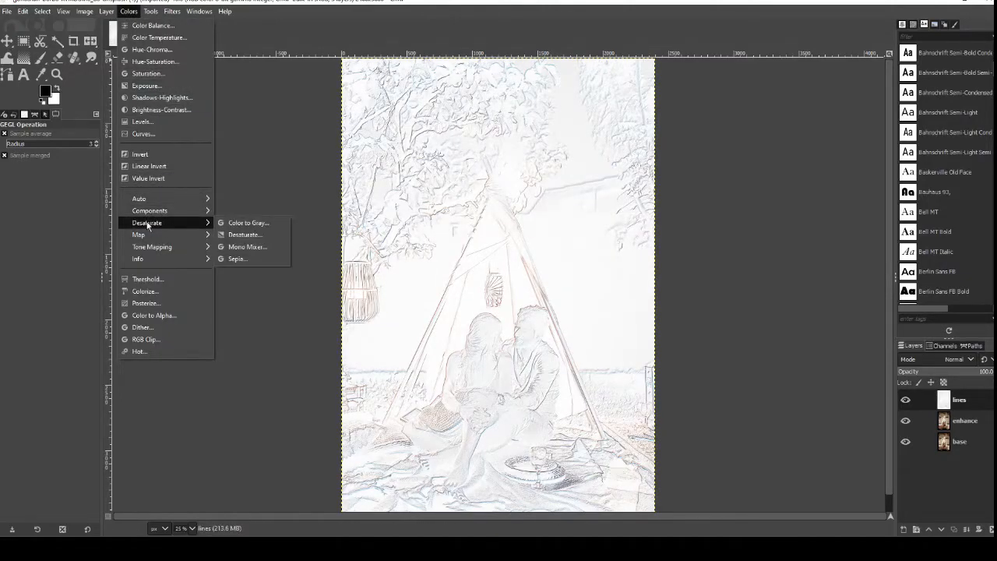
{"action": "mouse_move", "coordinate": [245, 234]}
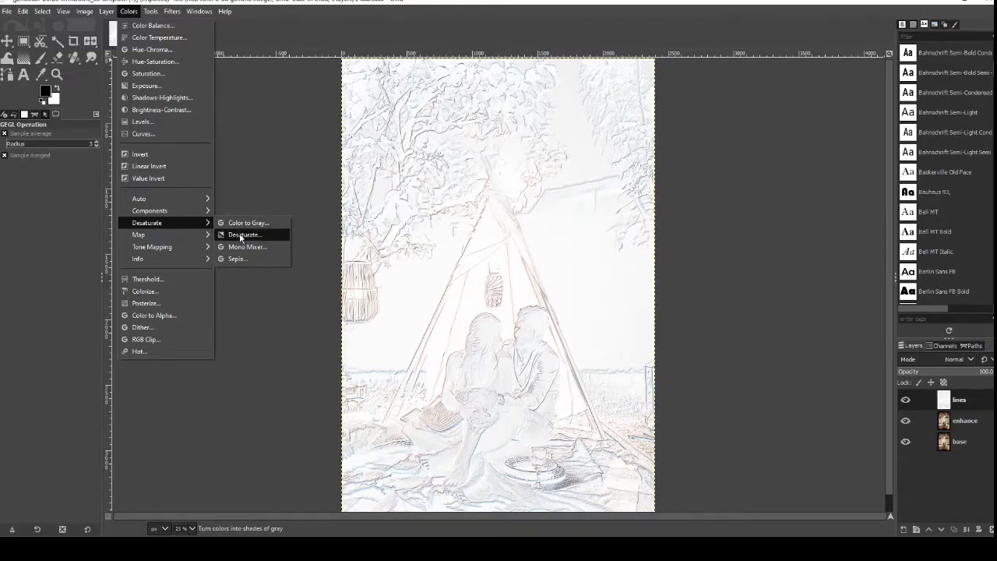
{"action": "left_click", "coordinate": [243, 233]}
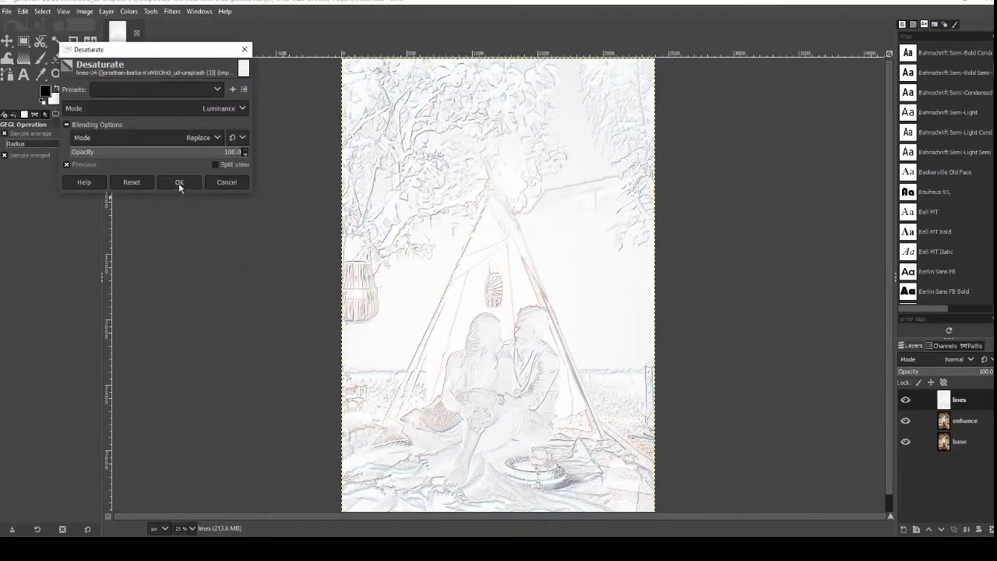
{"action": "left_click", "coordinate": [179, 181]}
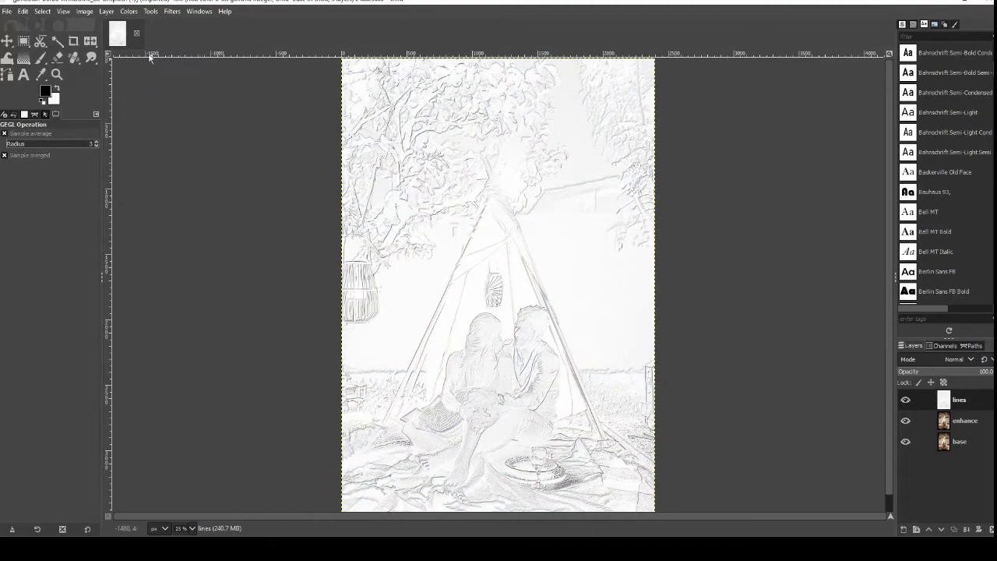
Step: Apply a Brightness-Contrast adjustment to the sketch and set the lines layer to Multiply mode
{"action": "left_click", "coordinate": [127, 11]}
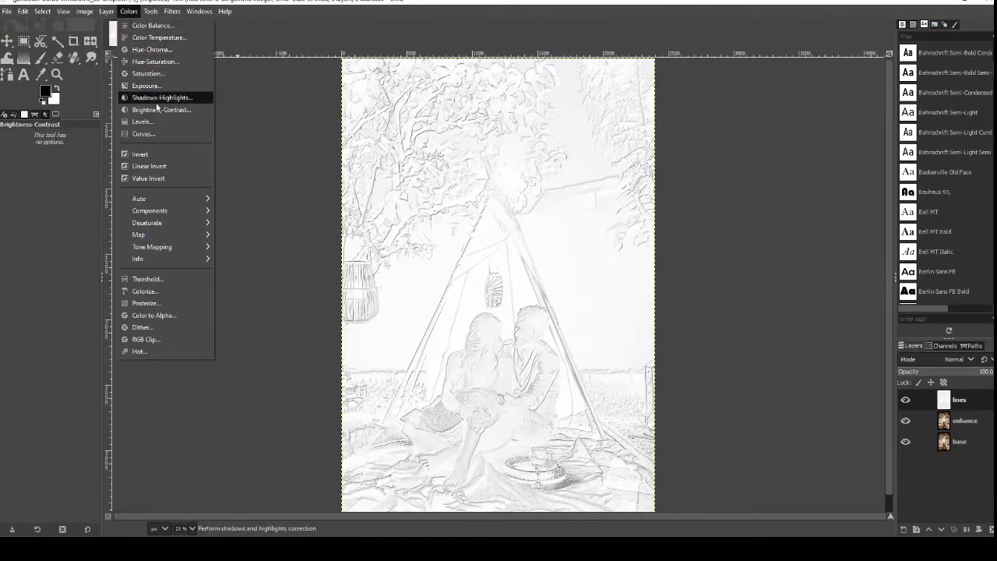
{"action": "left_click", "coordinate": [162, 109]}
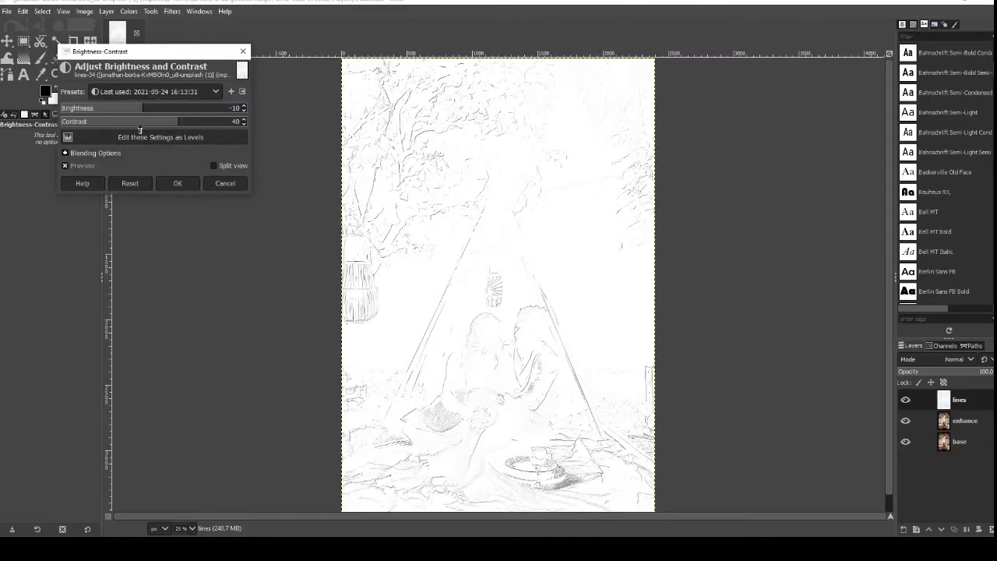
{"action": "left_click", "coordinate": [177, 184]}
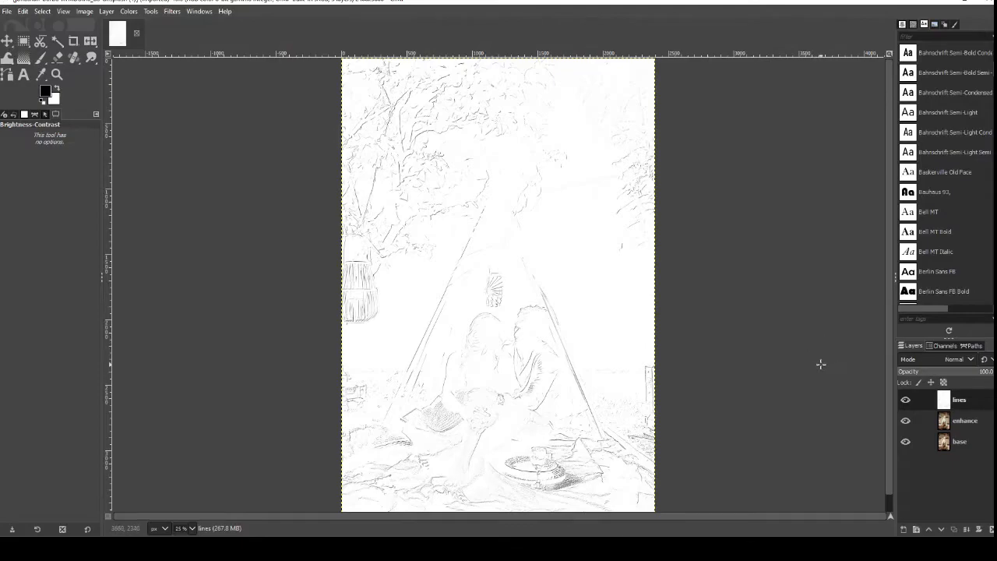
{"action": "mouse_move", "coordinate": [916, 360]}
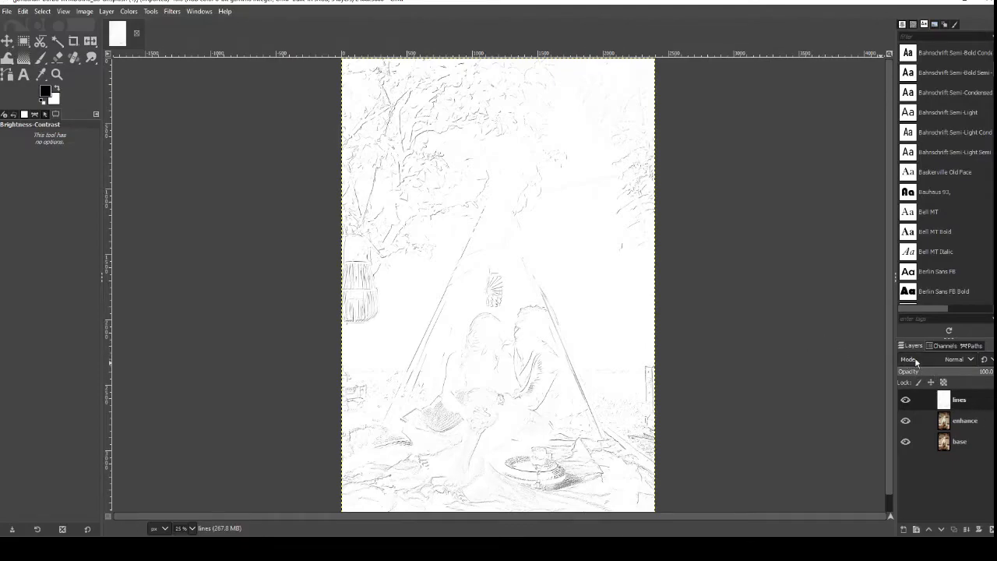
{"action": "mouse_move", "coordinate": [958, 363]}
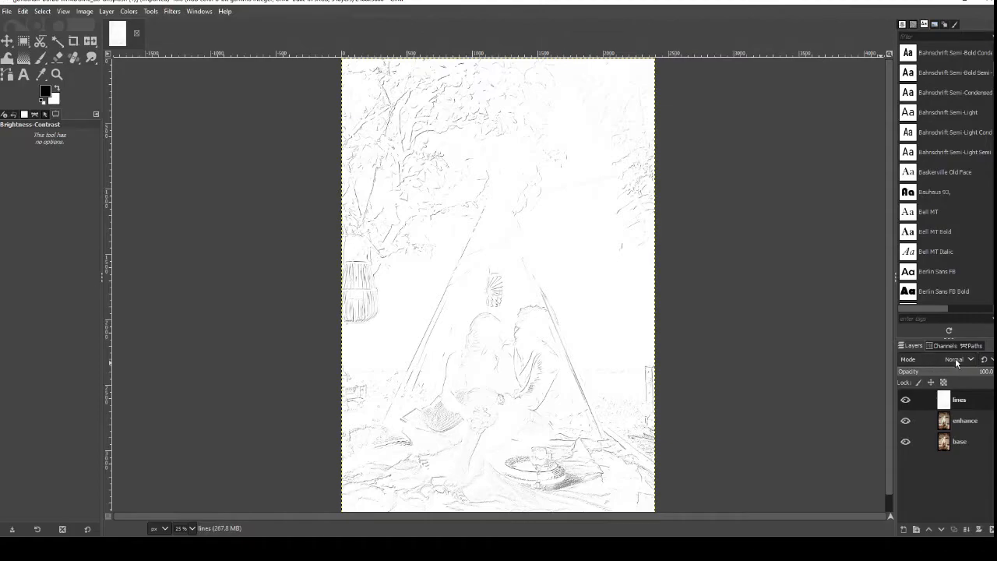
{"action": "left_click", "coordinate": [958, 358]}
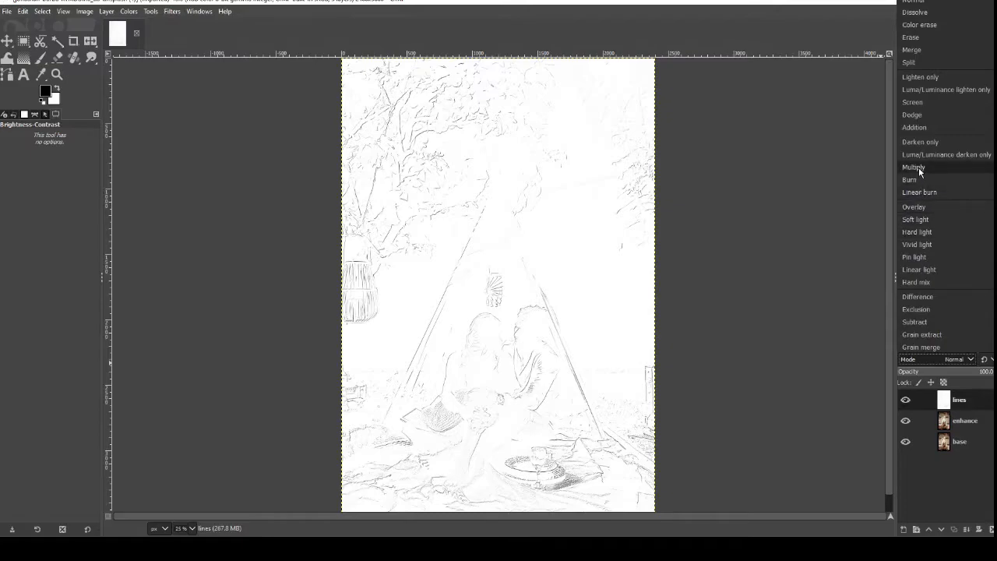
{"action": "left_click", "coordinate": [913, 167]}
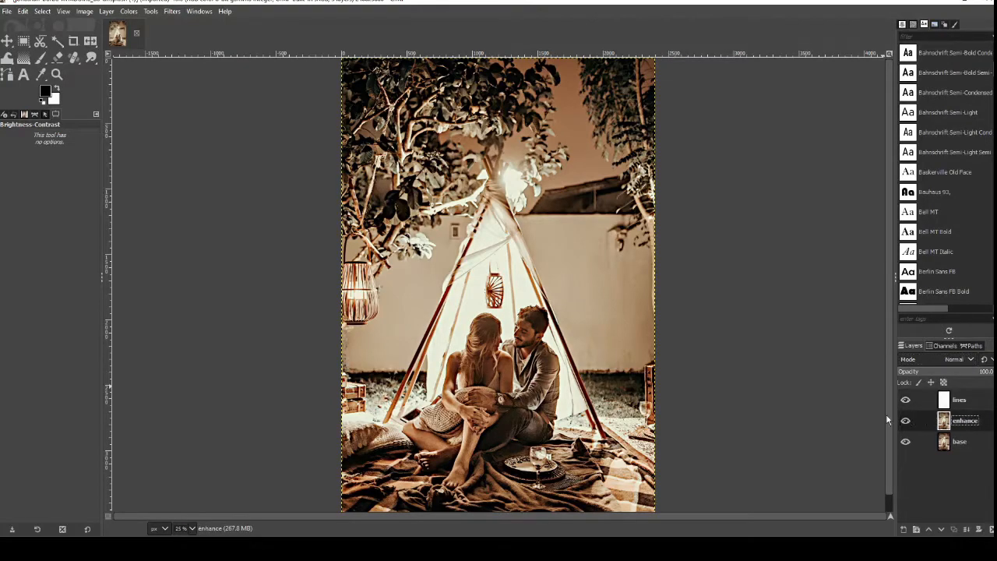
{"action": "mouse_move", "coordinate": [801, 397]}
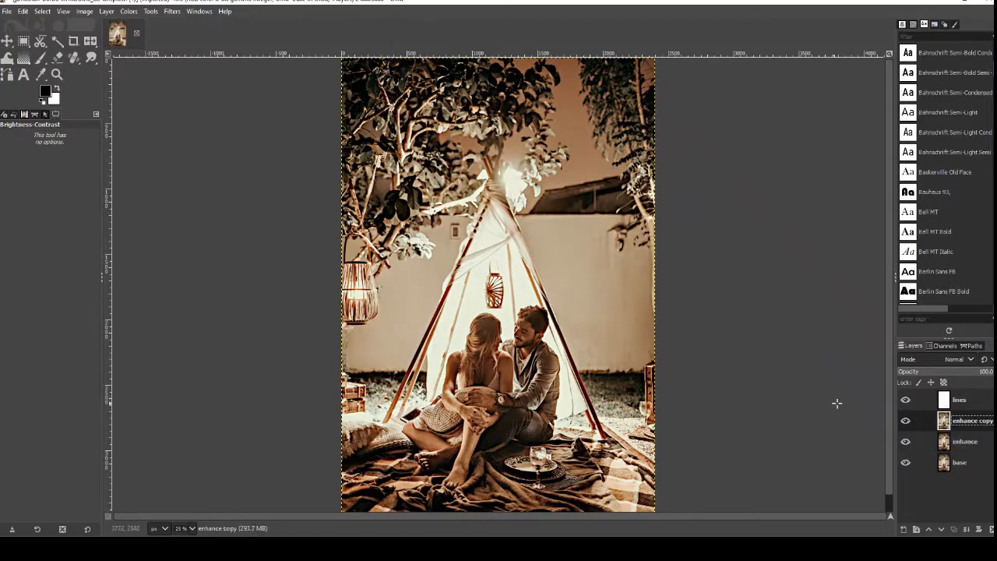
Step: Name the enhance copy 'brushes' and set its blend mode to Dodge
{"action": "double_click", "coordinate": [972, 420]}
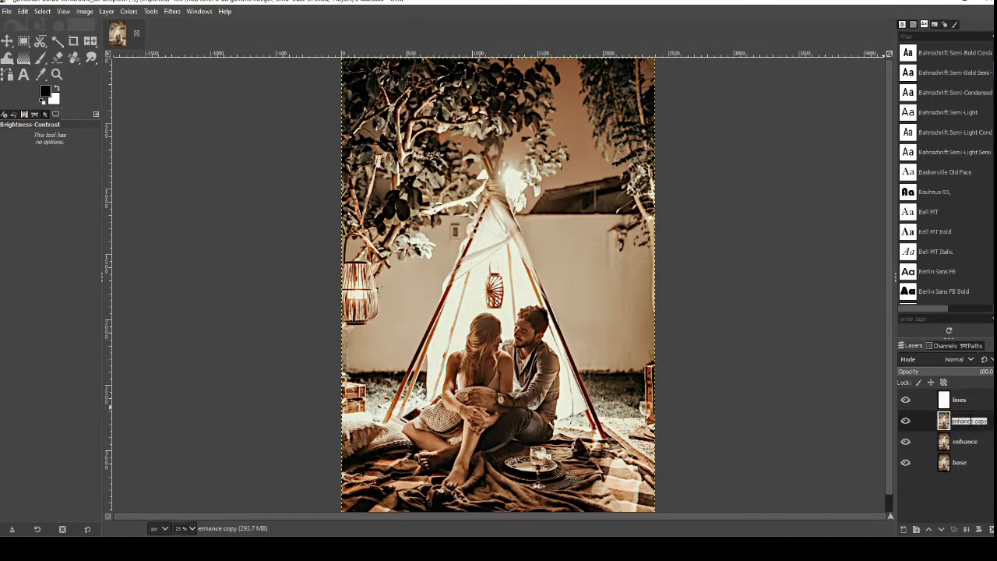
{"action": "type", "text": "brushes"}
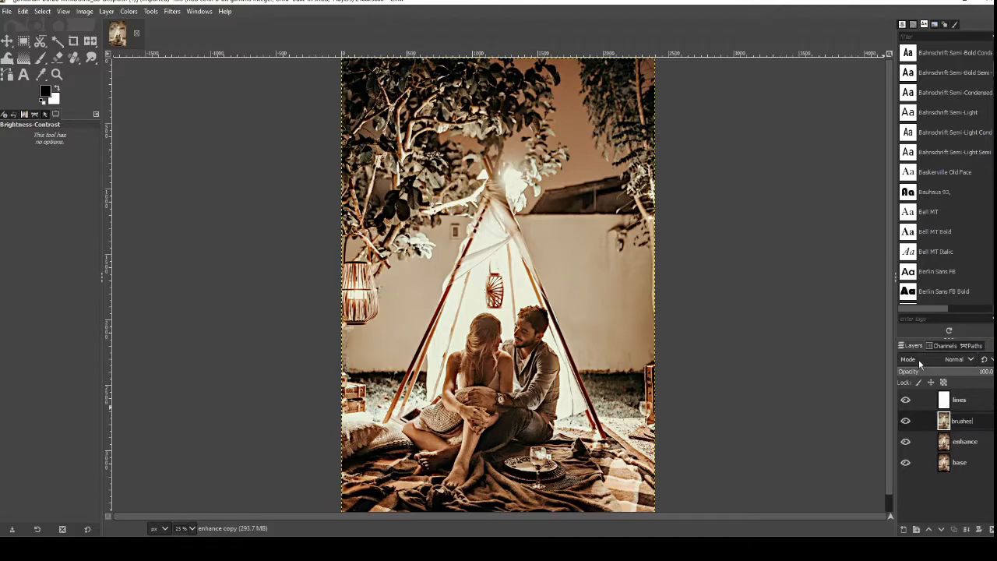
{"action": "left_click", "coordinate": [958, 358]}
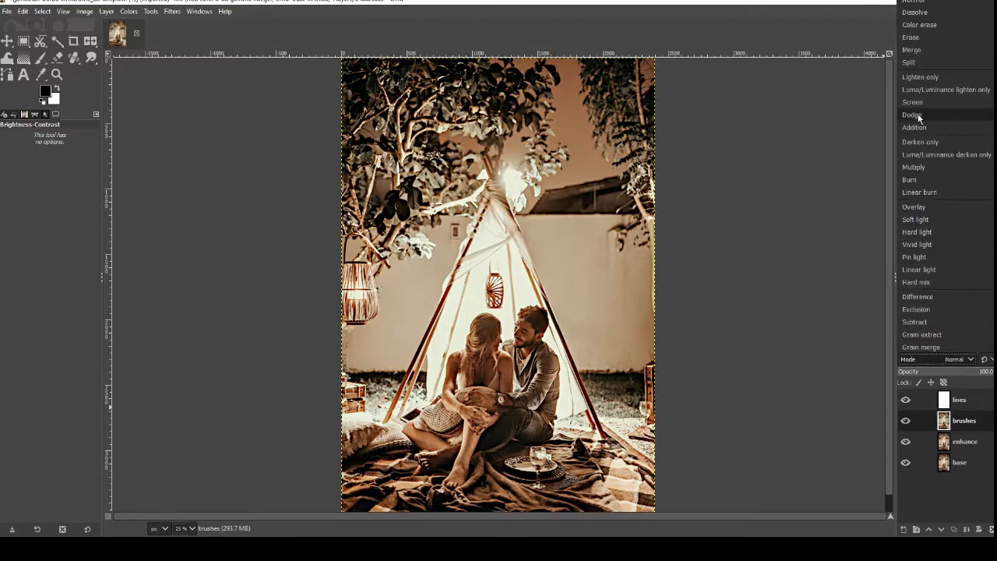
{"action": "left_click", "coordinate": [912, 115]}
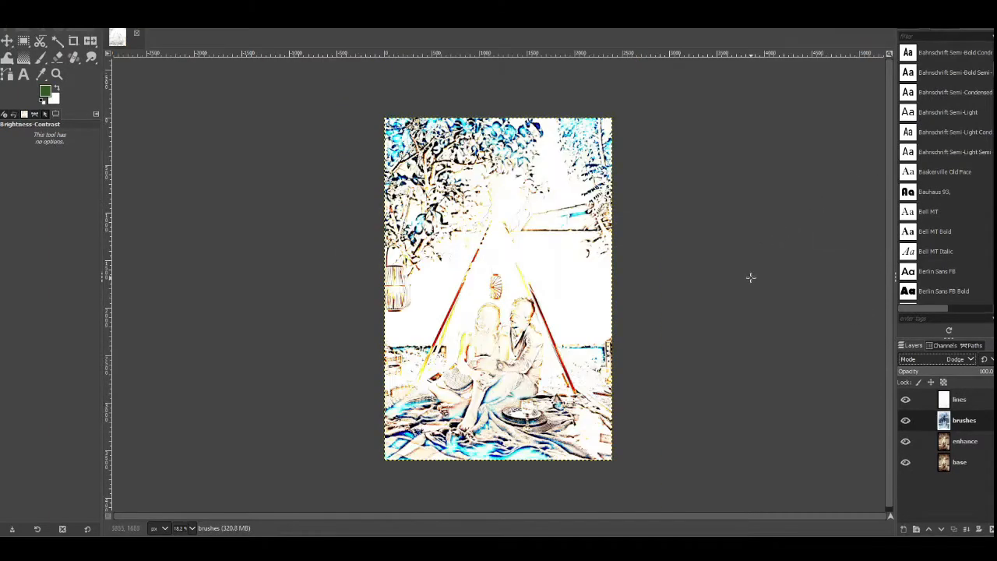
Step: Select the Paintbrush tool and choose the Acrylic 01 brush at a large size
{"action": "left_click", "coordinate": [45, 92]}
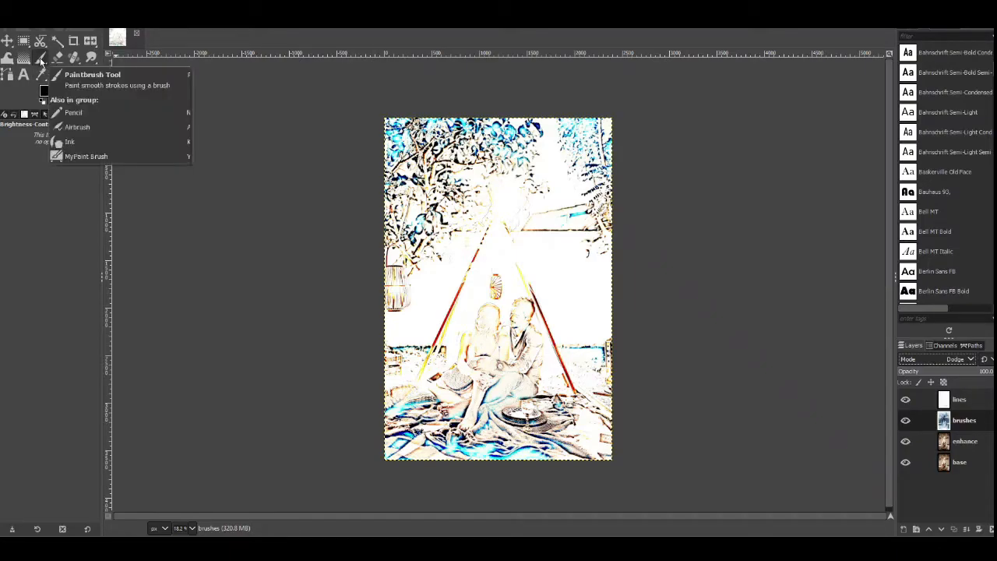
{"action": "left_click", "coordinate": [40, 57]}
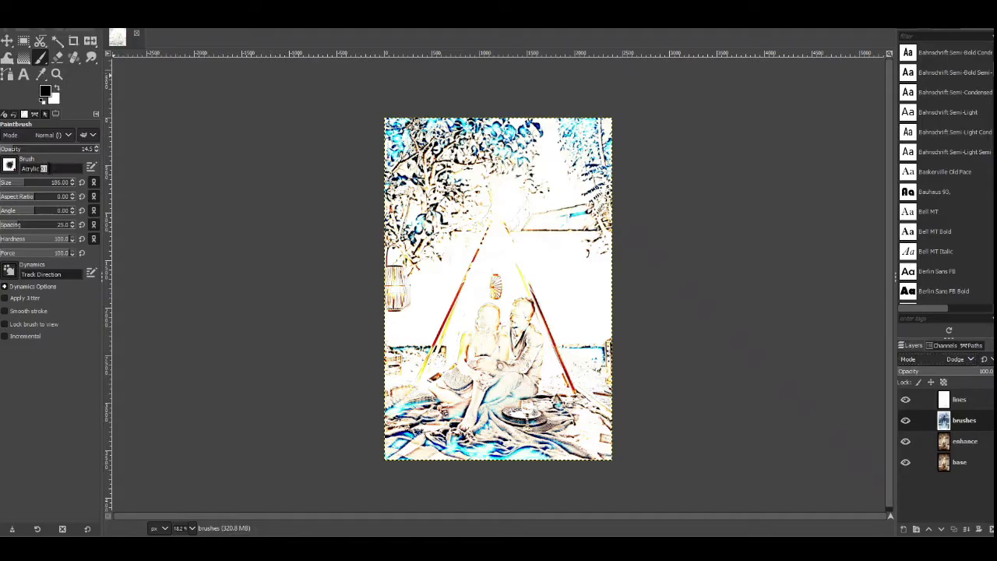
{"action": "double_click", "coordinate": [33, 168]}
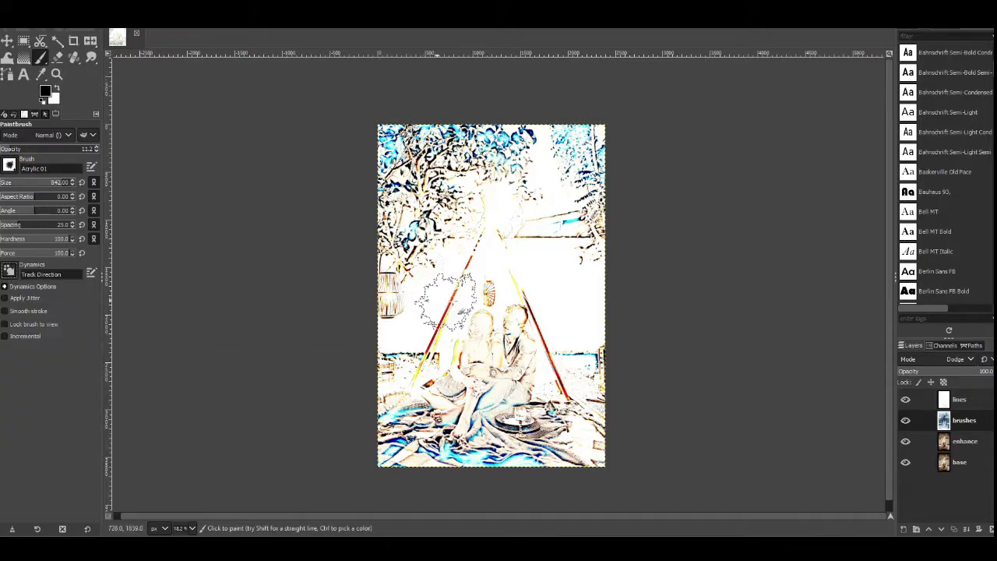
{"action": "mouse_move", "coordinate": [439, 293]}
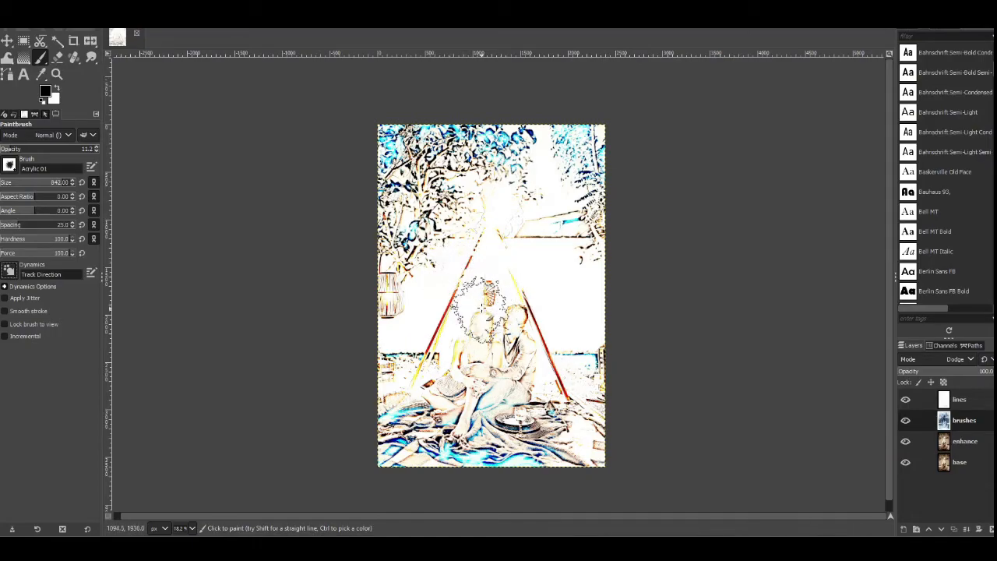
Step: Paint strokes over the couple, tent and foliage to restore their natural colour
{"action": "left_click", "coordinate": [507, 327]}
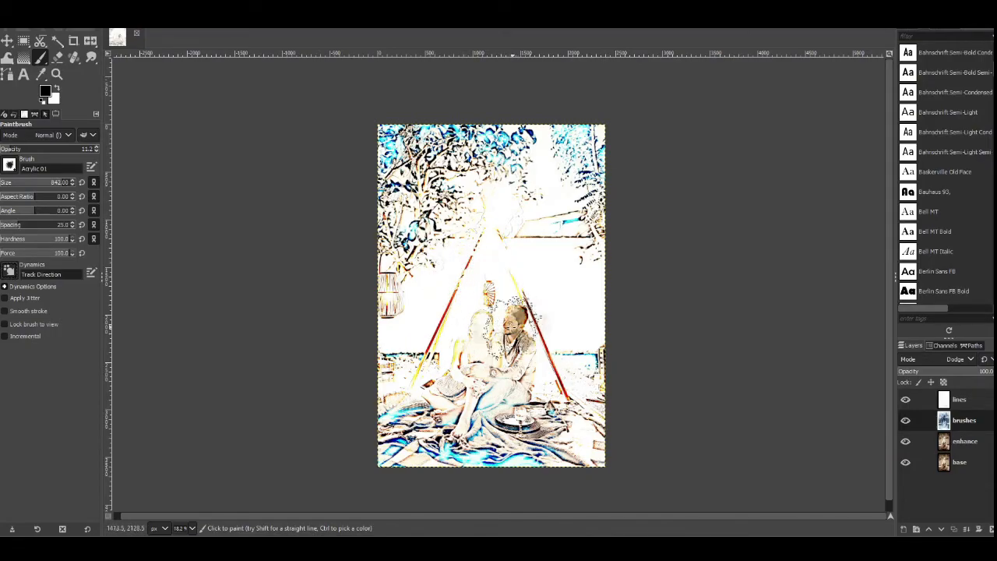
{"action": "left_click", "coordinate": [490, 334]}
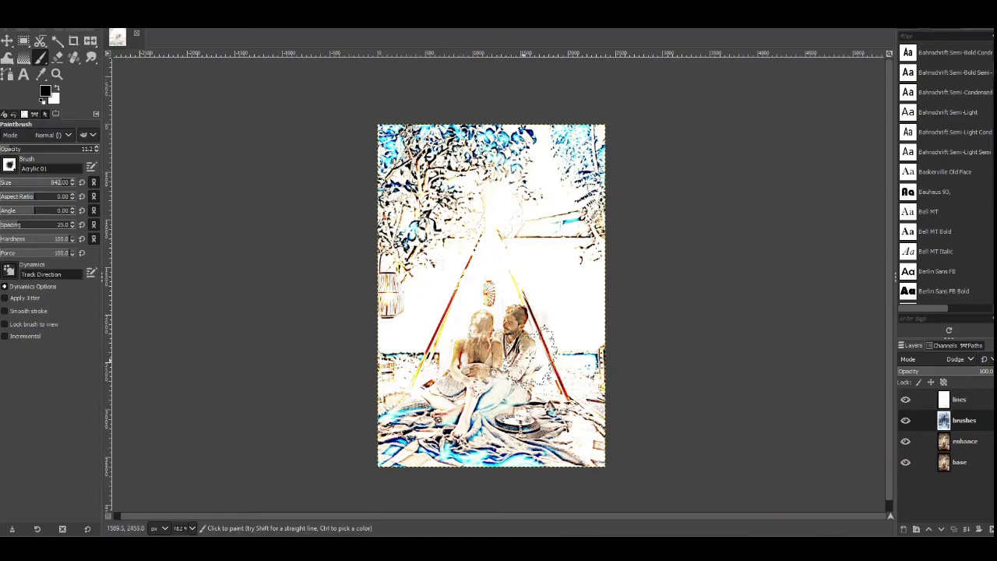
{"action": "left_click", "coordinate": [496, 358]}
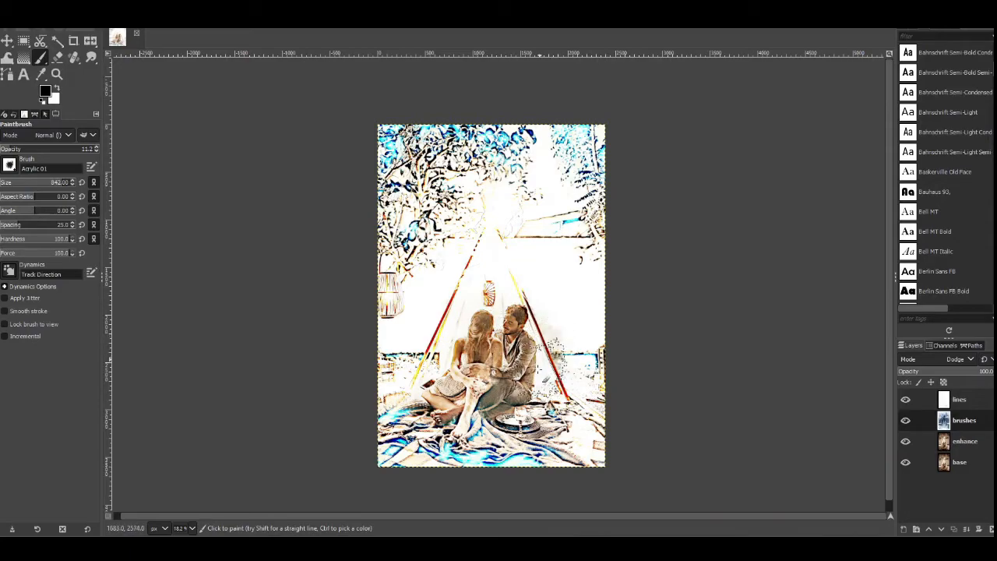
{"action": "left_click", "coordinate": [465, 304]}
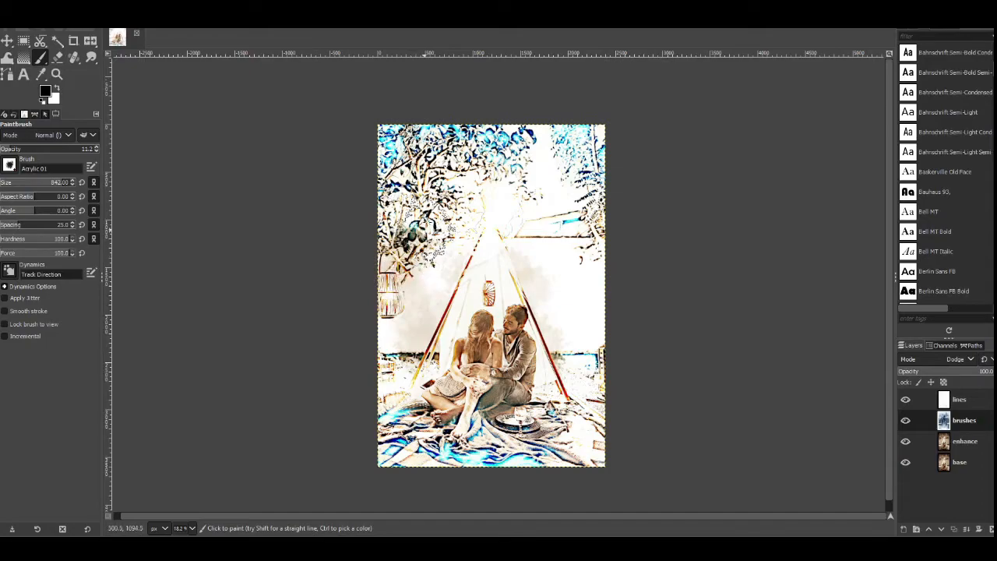
{"action": "left_click", "coordinate": [533, 221]}
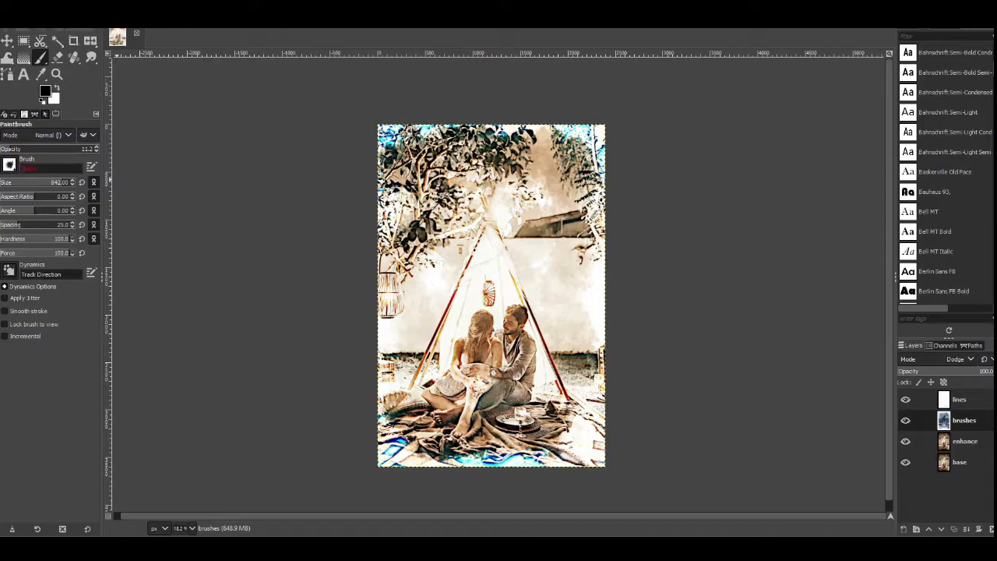
Step: Select the Texture Hose 03 brush and paint a rough textured stroke along the photo's border
{"action": "left_click", "coordinate": [50, 168]}
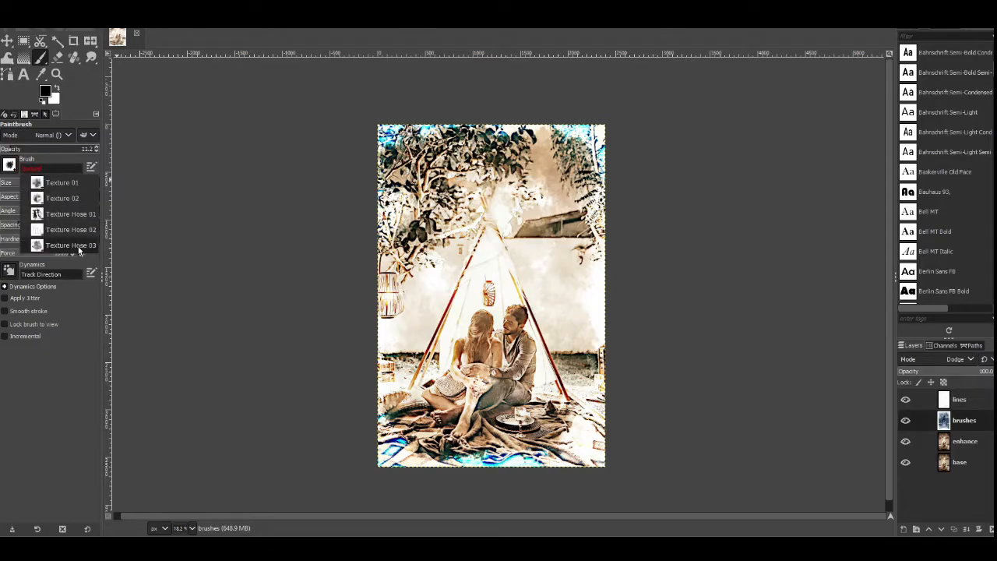
{"action": "left_click", "coordinate": [71, 245]}
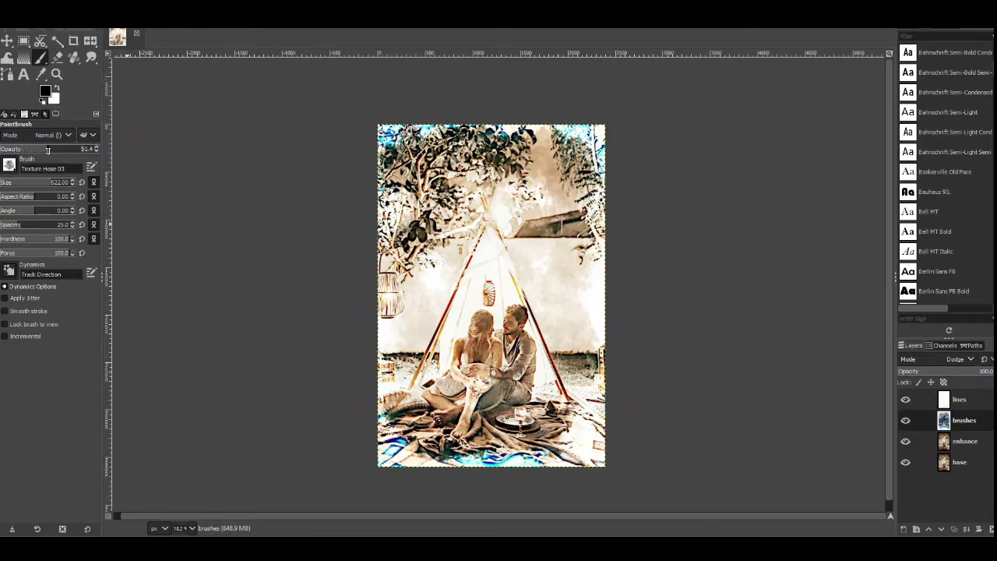
{"action": "mouse_move", "coordinate": [241, 265]}
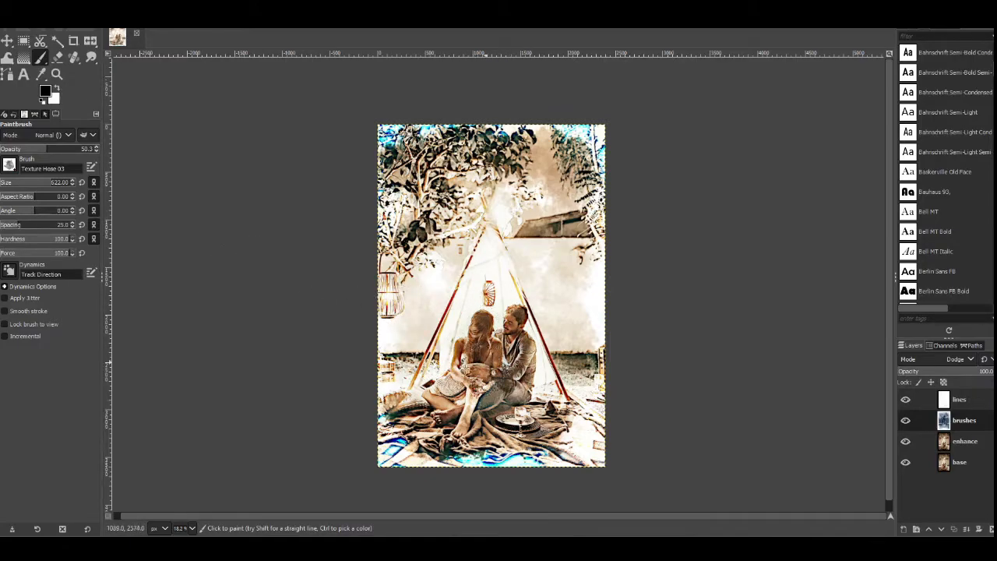
{"action": "left_click", "coordinate": [483, 273]}
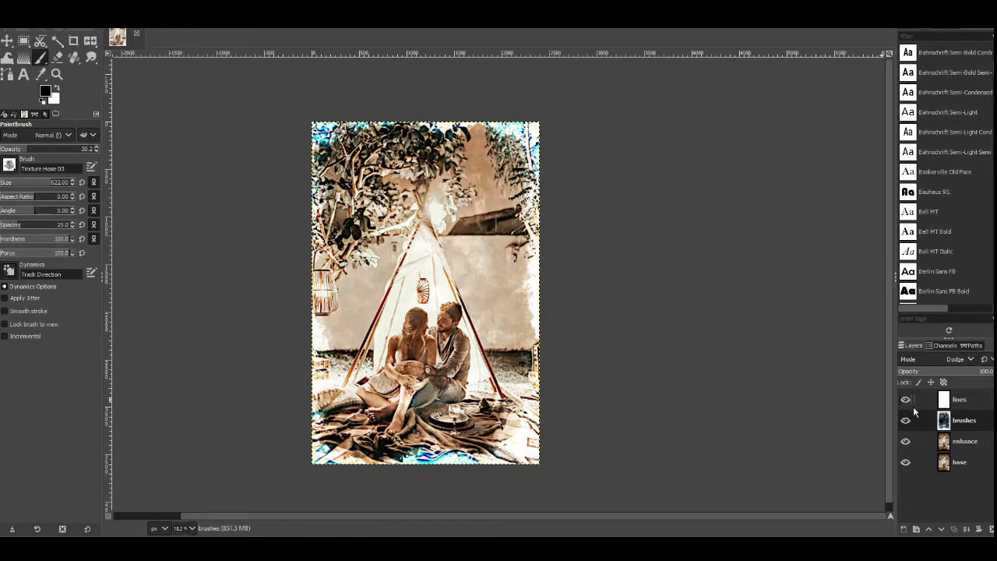
{"action": "mouse_move", "coordinate": [754, 304]}
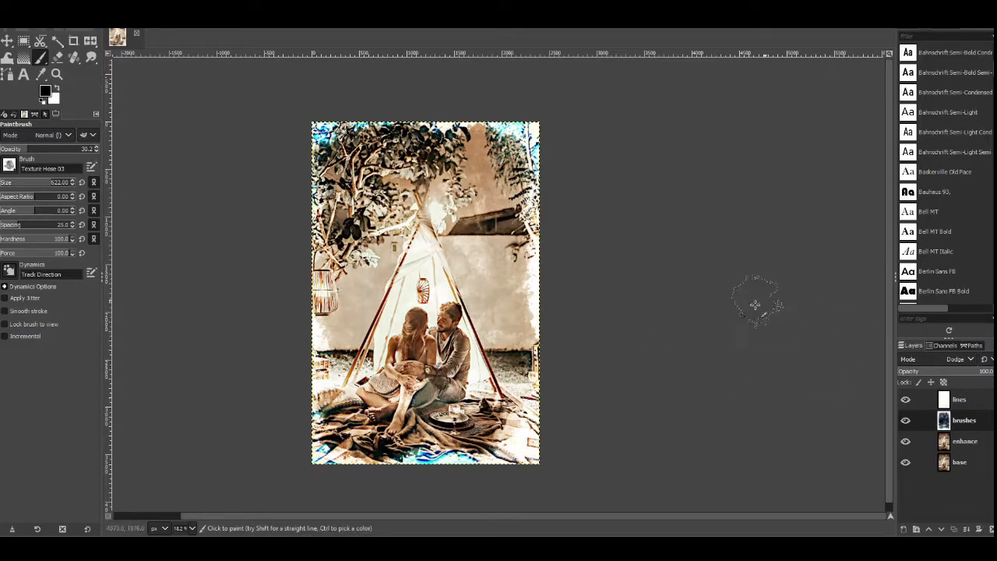
Step: Merge the visible layers into a single base photo layer via the layer's context menu
{"action": "right_click", "coordinate": [964, 420]}
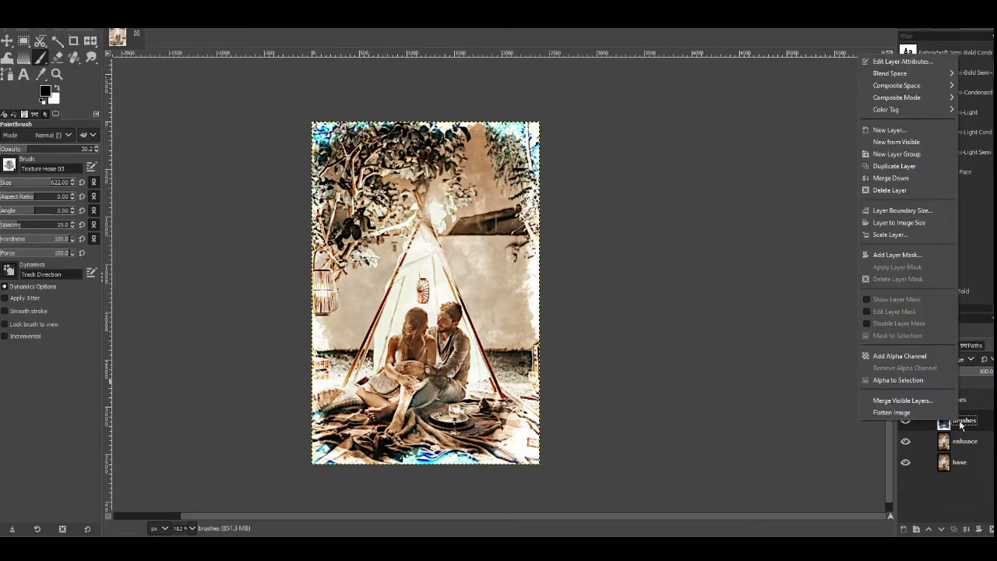
{"action": "mouse_move", "coordinate": [902, 399]}
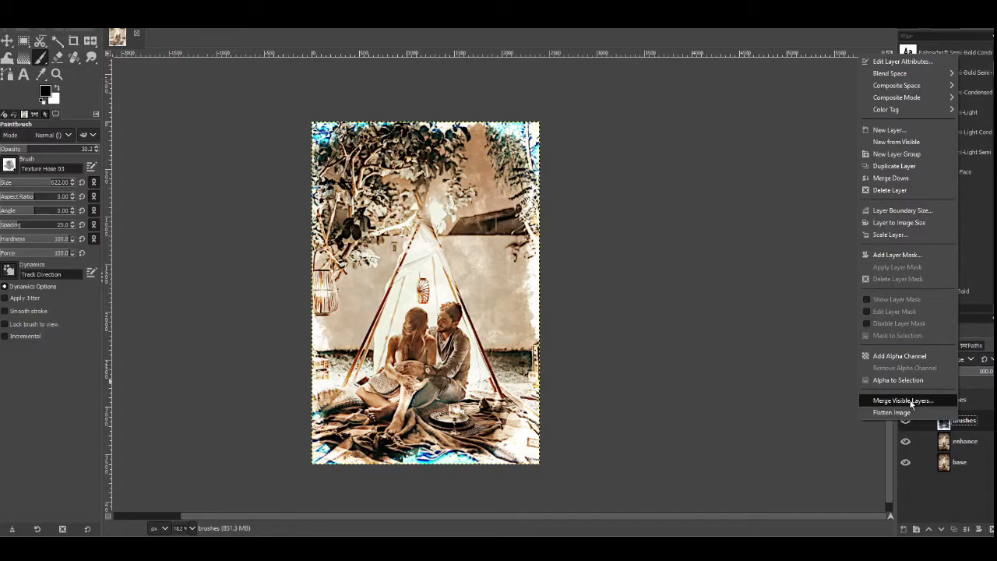
{"action": "mouse_move", "coordinate": [904, 401]}
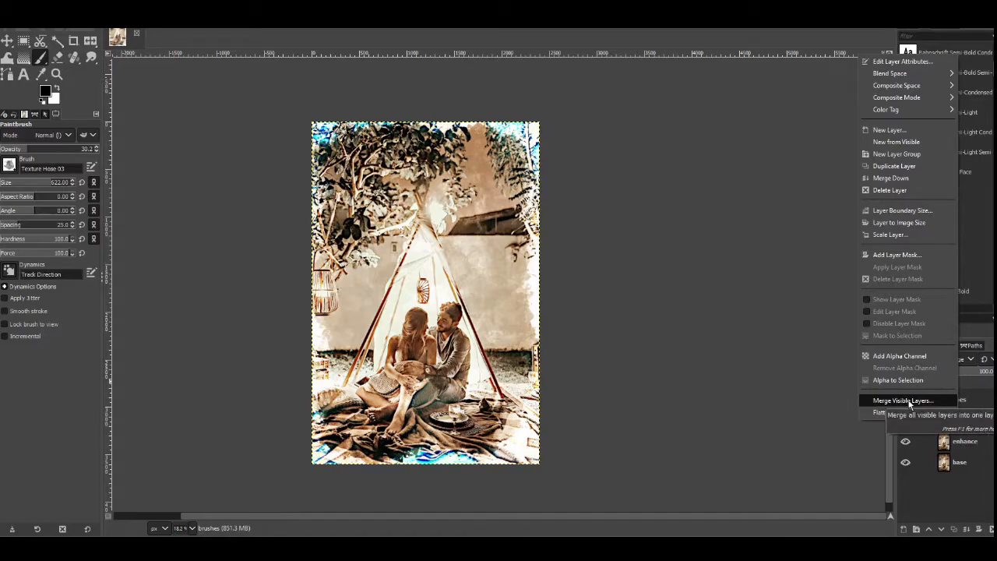
{"action": "left_click", "coordinate": [904, 399]}
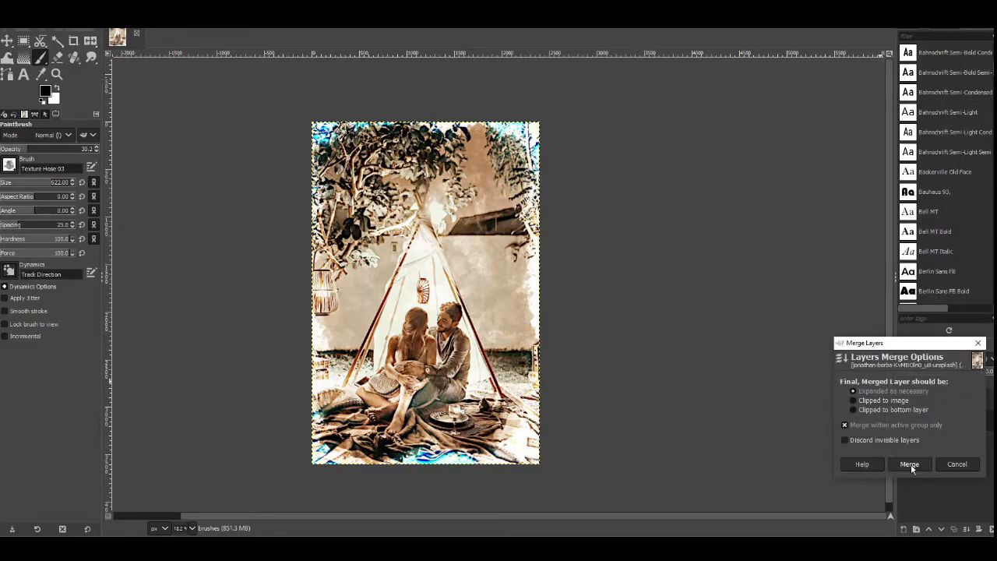
{"action": "left_click", "coordinate": [910, 464]}
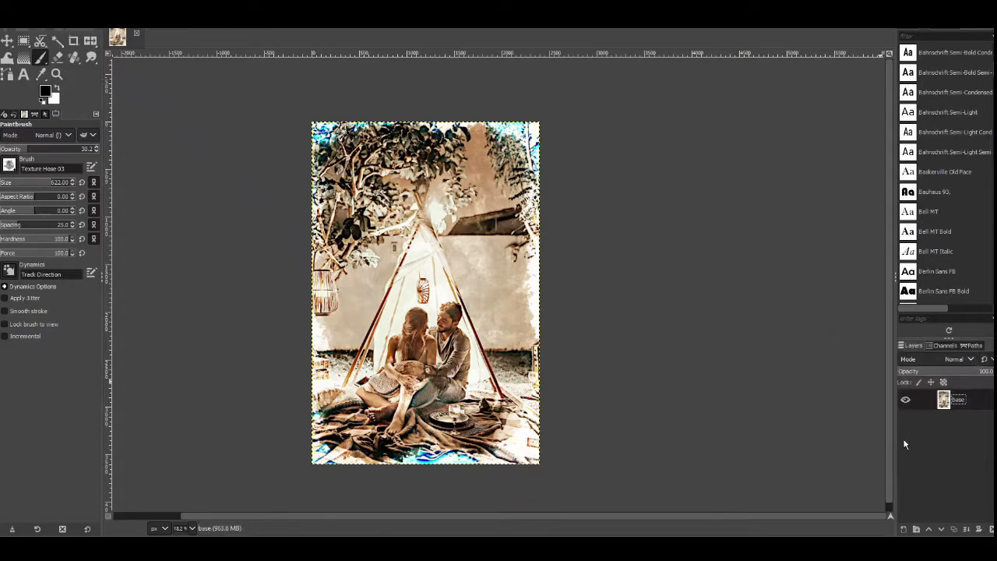
{"action": "mouse_move", "coordinate": [553, 257]}
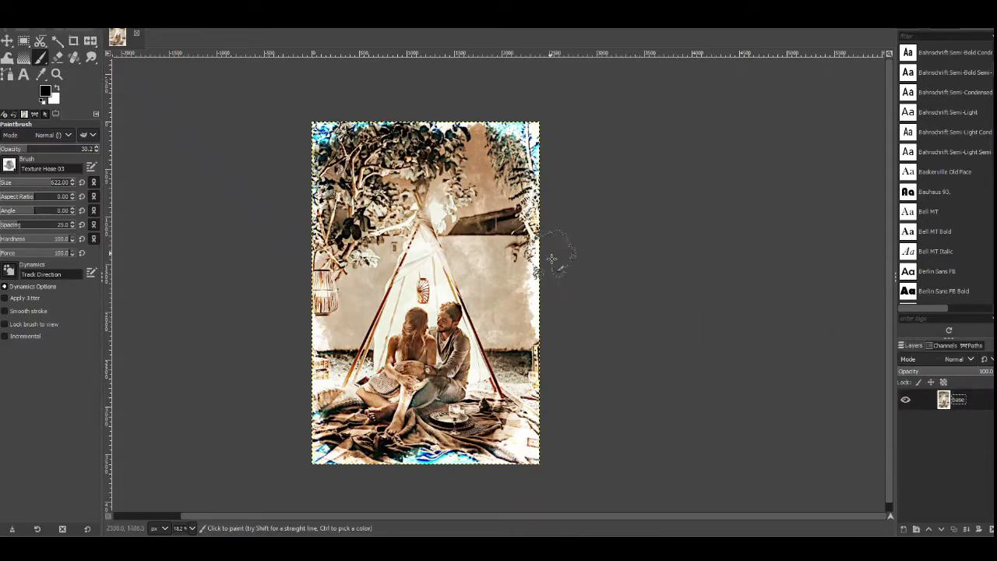
{"action": "mouse_move", "coordinate": [293, 258]}
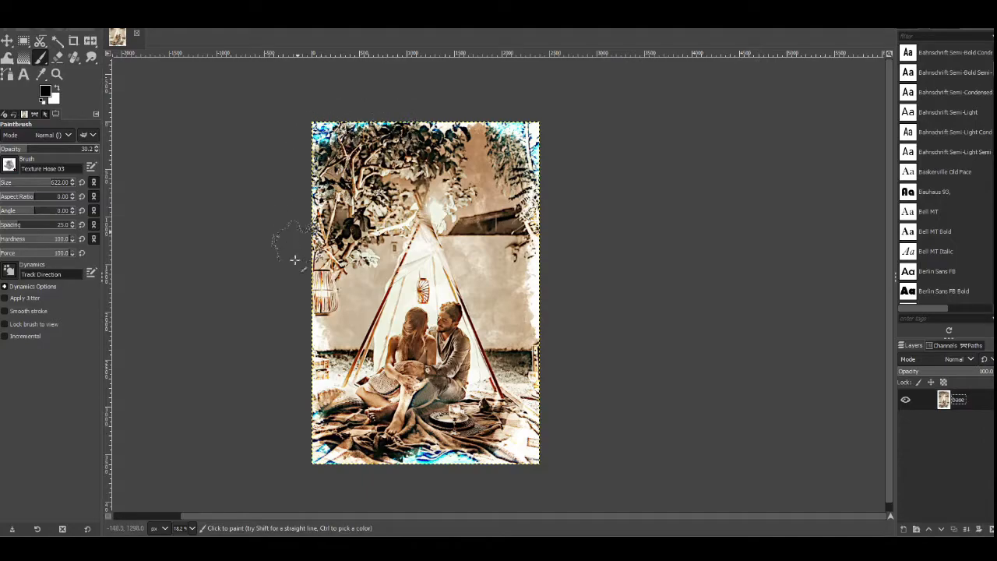
{"action": "mouse_move", "coordinate": [546, 335]}
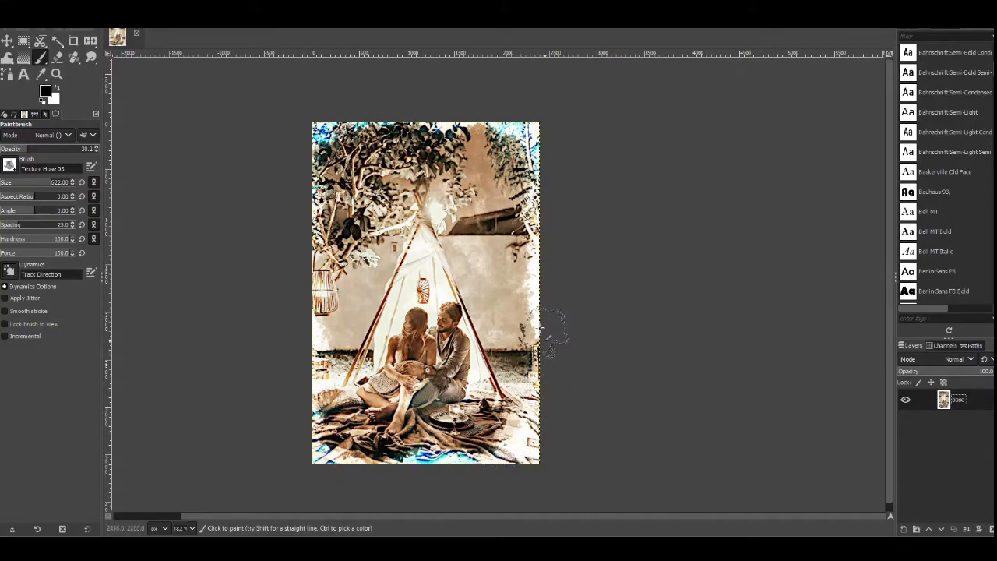
{"action": "mouse_move", "coordinate": [299, 143]}
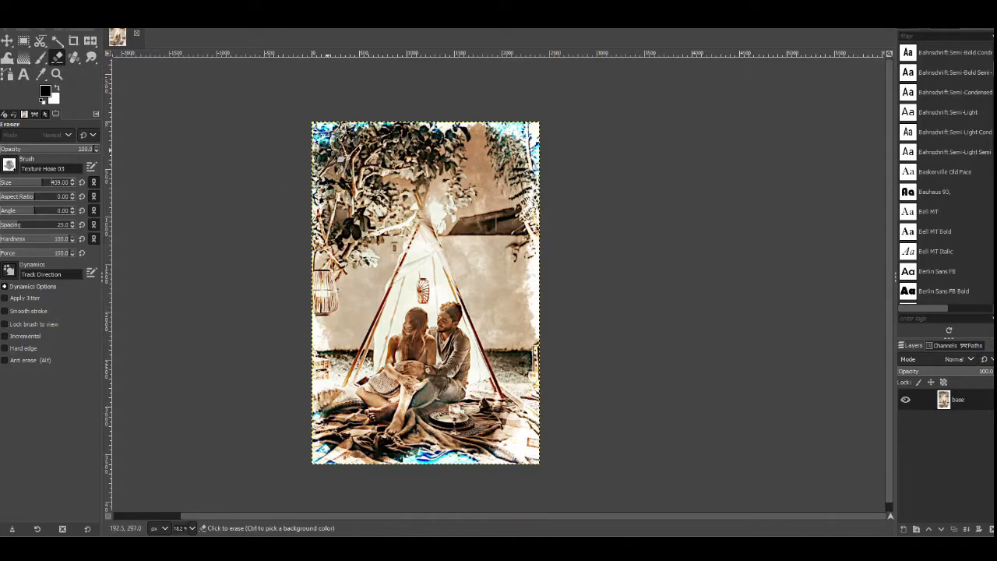
{"action": "mouse_move", "coordinate": [283, 187]}
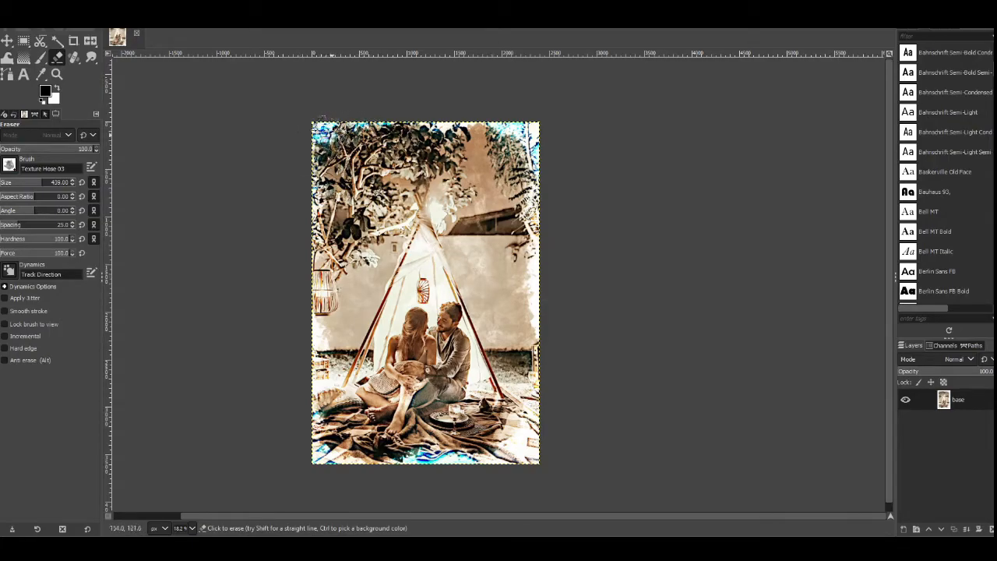
{"action": "mouse_move", "coordinate": [735, 417]}
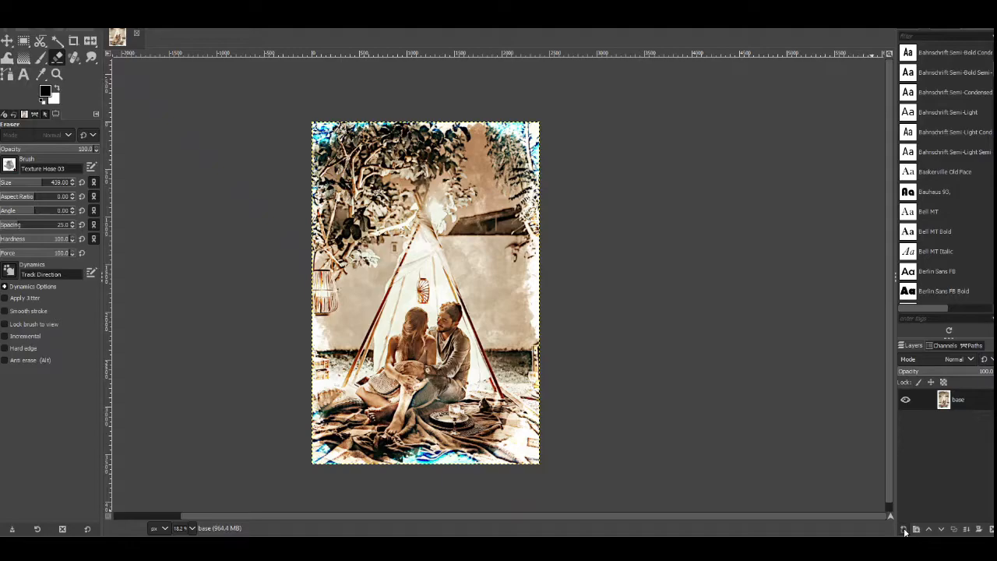
Step: Create a white-filled layer named background and lower it beneath the base photo layer
{"action": "left_click", "coordinate": [907, 530]}
{"action": "type", "text": "background"}
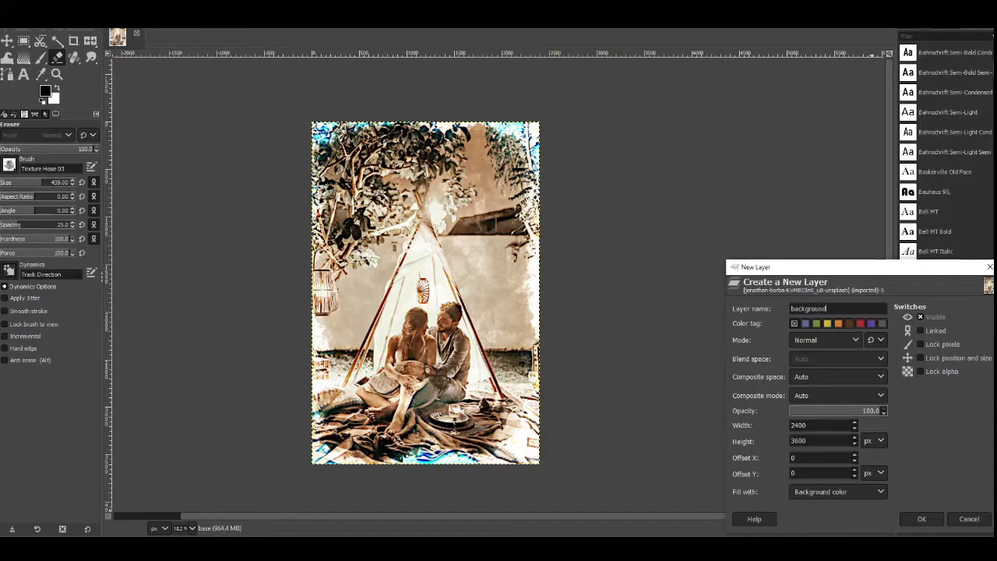
{"action": "left_click", "coordinate": [839, 491]}
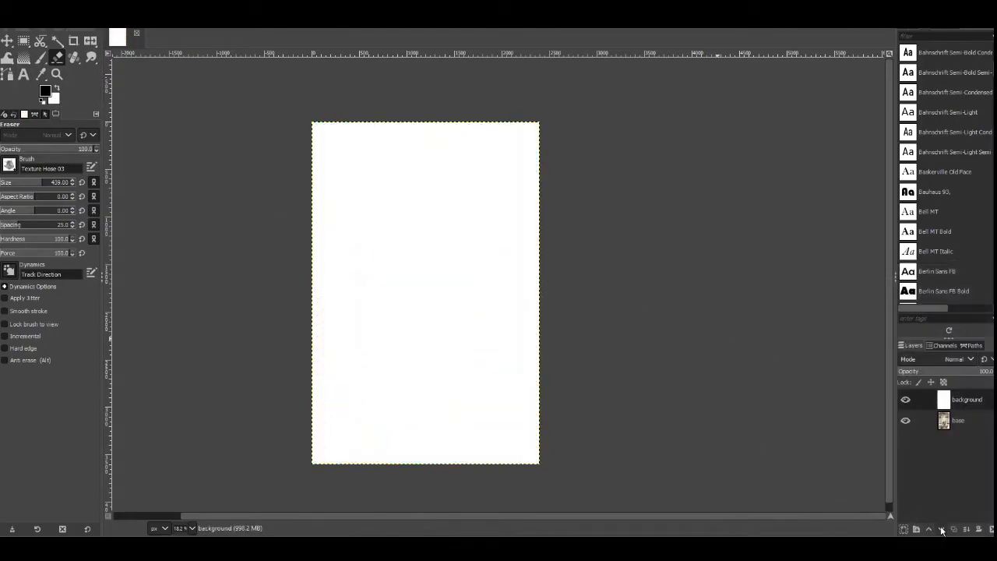
{"action": "double_click", "coordinate": [966, 399]}
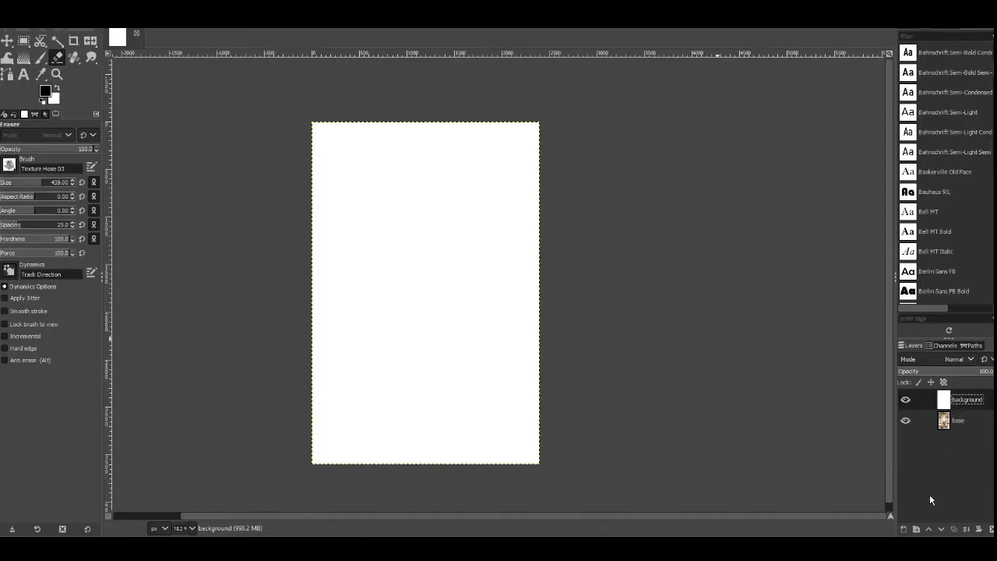
{"action": "left_click", "coordinate": [941, 530]}
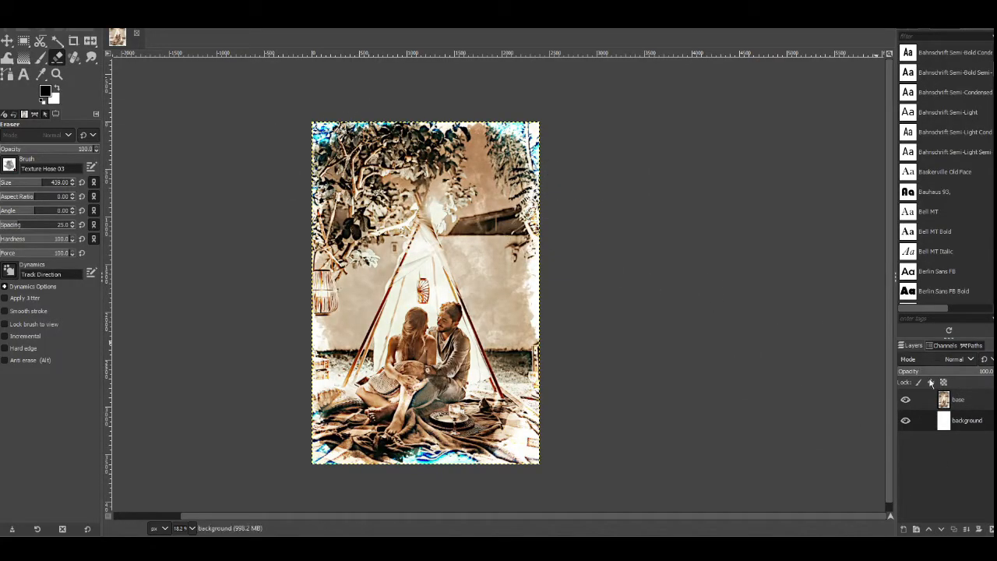
Step: Erase along the photo layer's edges with the textured brush to reveal a rough white border
{"action": "left_click", "coordinate": [958, 399]}
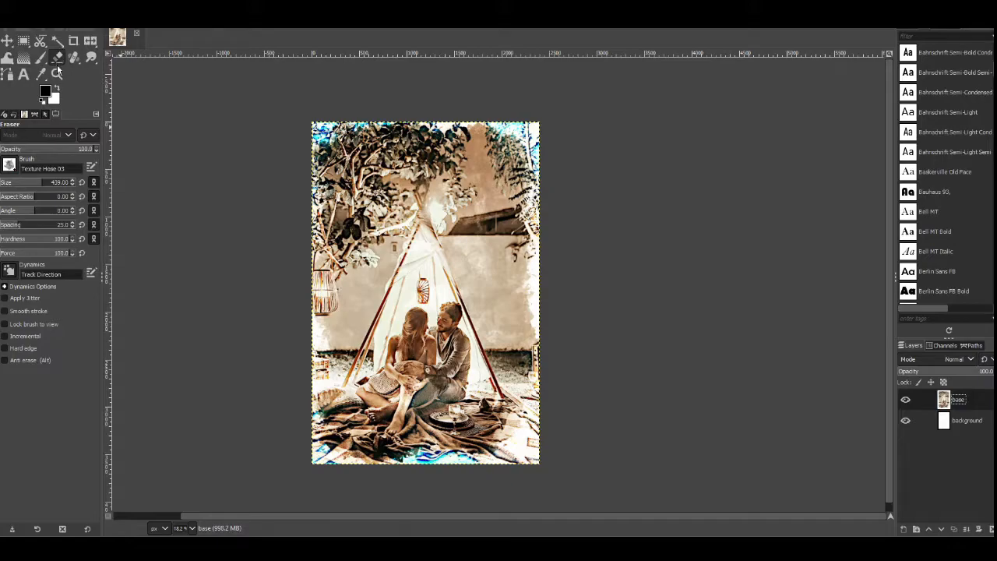
{"action": "mouse_move", "coordinate": [308, 148]}
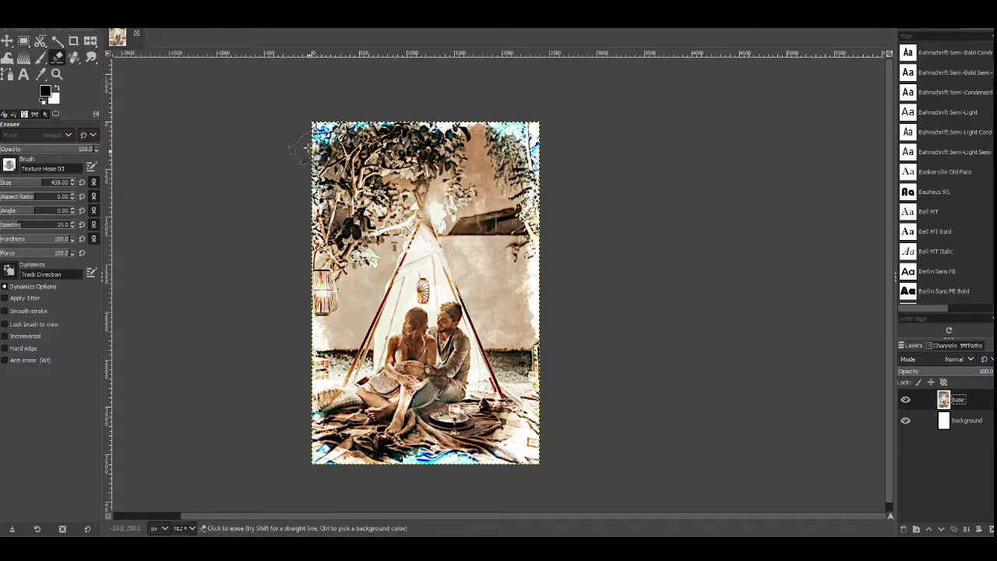
{"action": "mouse_move", "coordinate": [305, 143]}
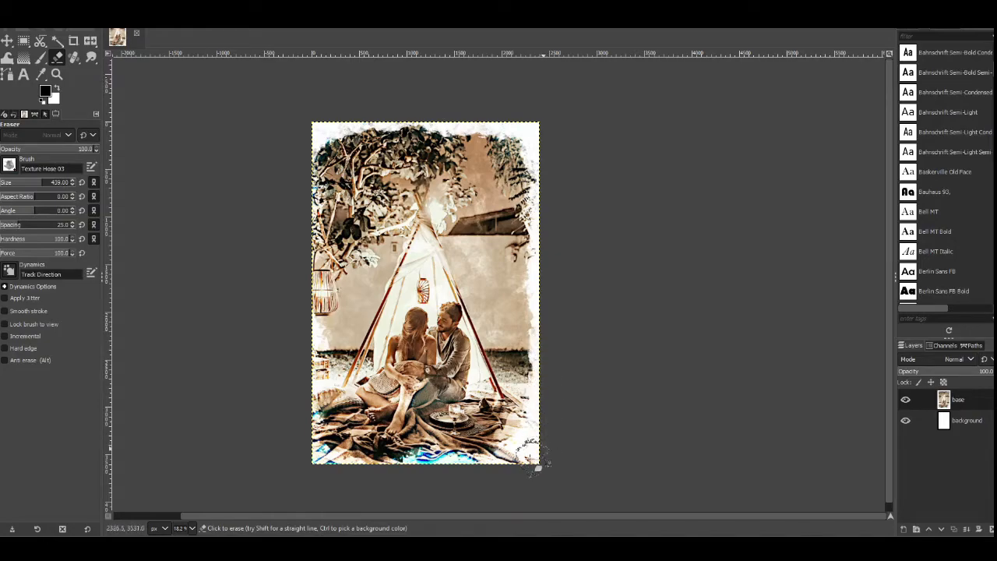
{"action": "left_click", "coordinate": [437, 455]}
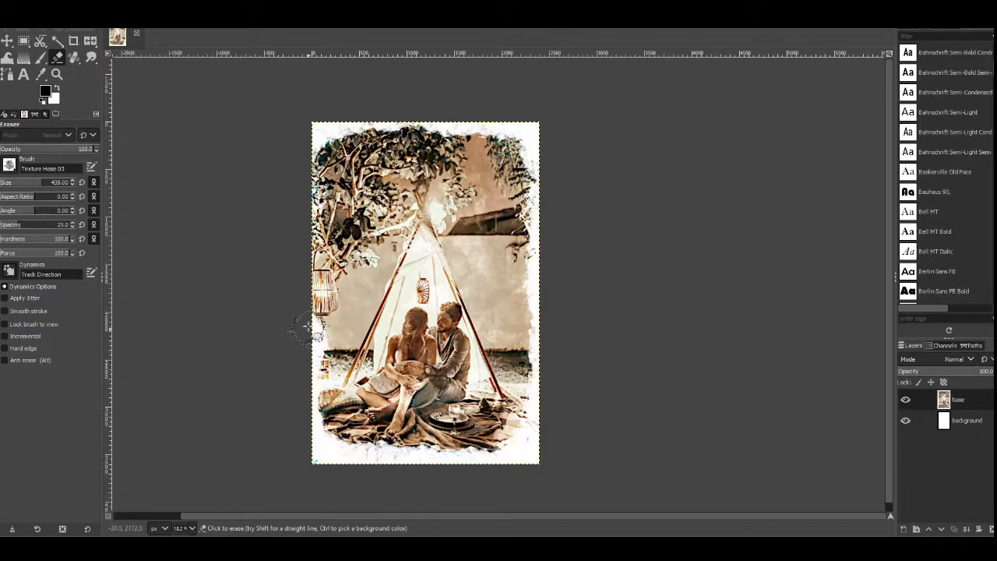
{"action": "mouse_move", "coordinate": [304, 210]}
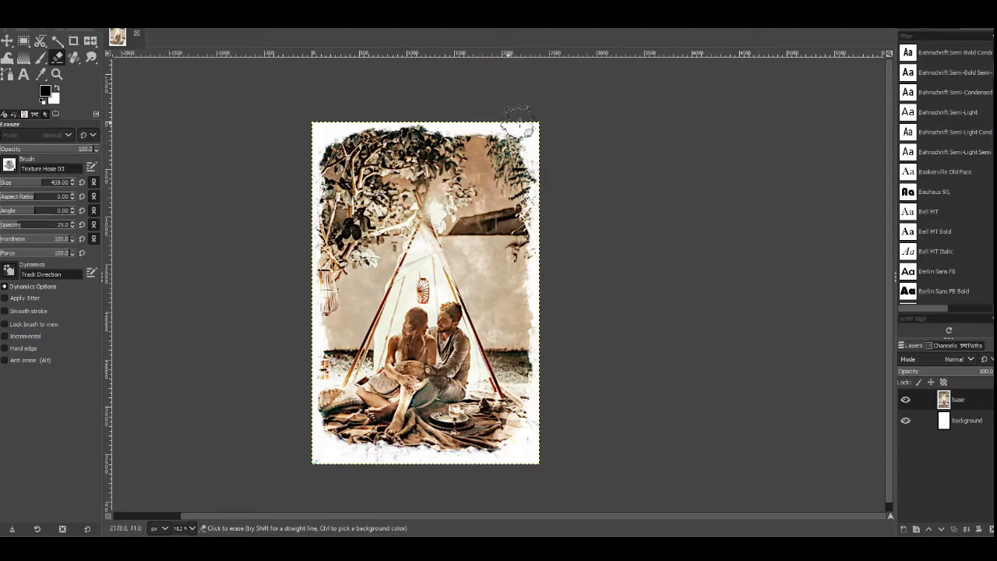
{"action": "mouse_move", "coordinate": [546, 193]}
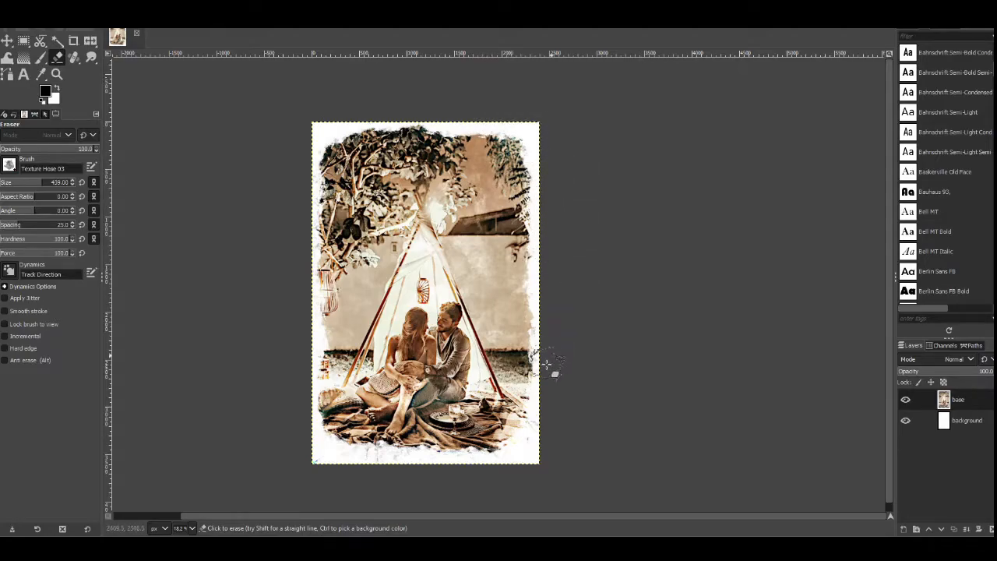
{"action": "mouse_move", "coordinate": [296, 249]}
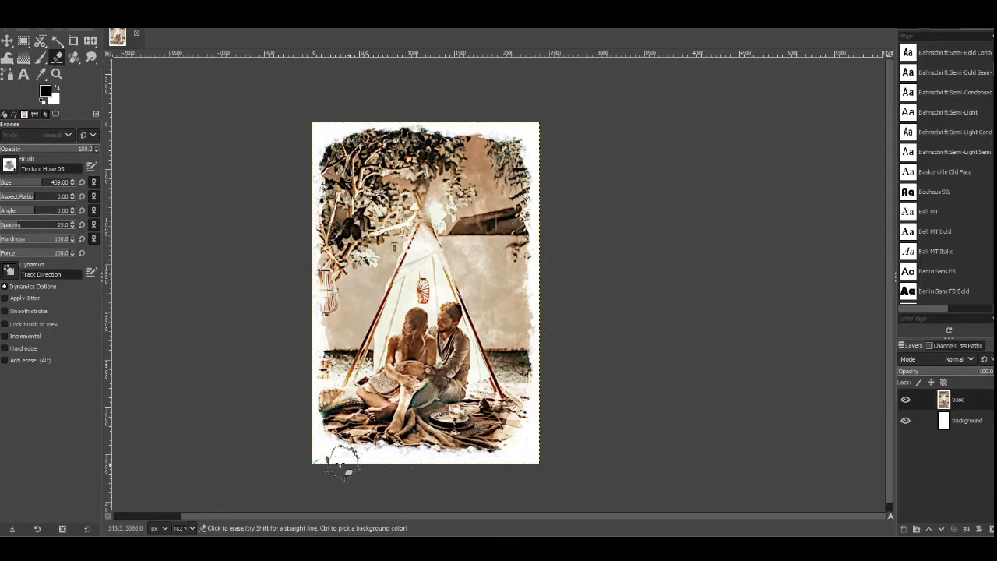
{"action": "mouse_move", "coordinate": [234, 366]}
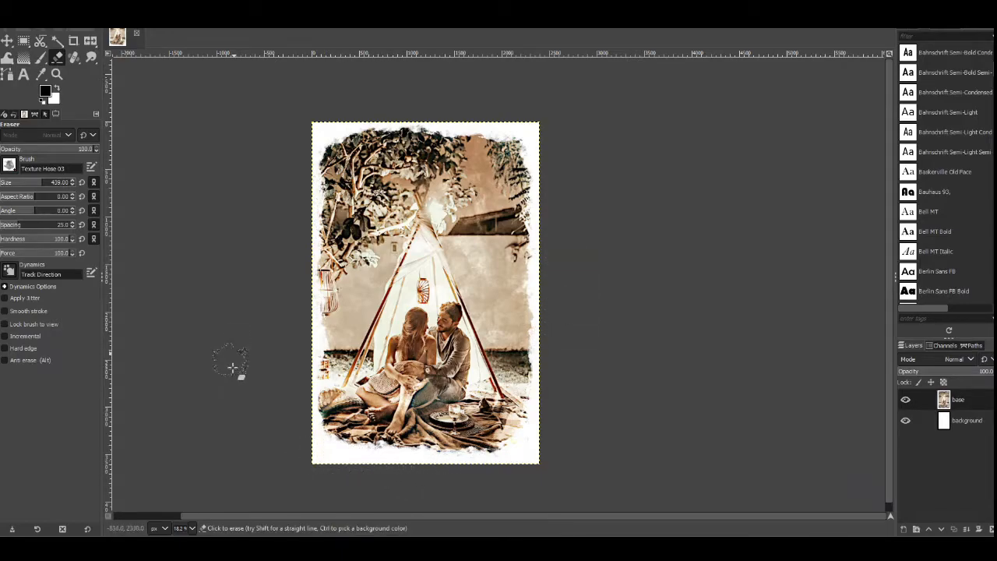
{"action": "mouse_move", "coordinate": [230, 299]}
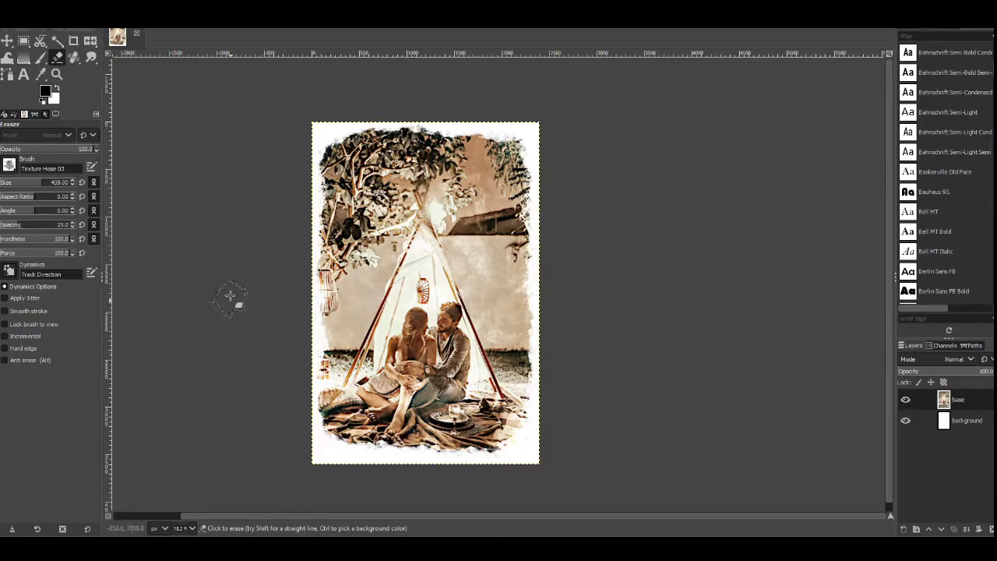
{"action": "mouse_move", "coordinate": [283, 312]}
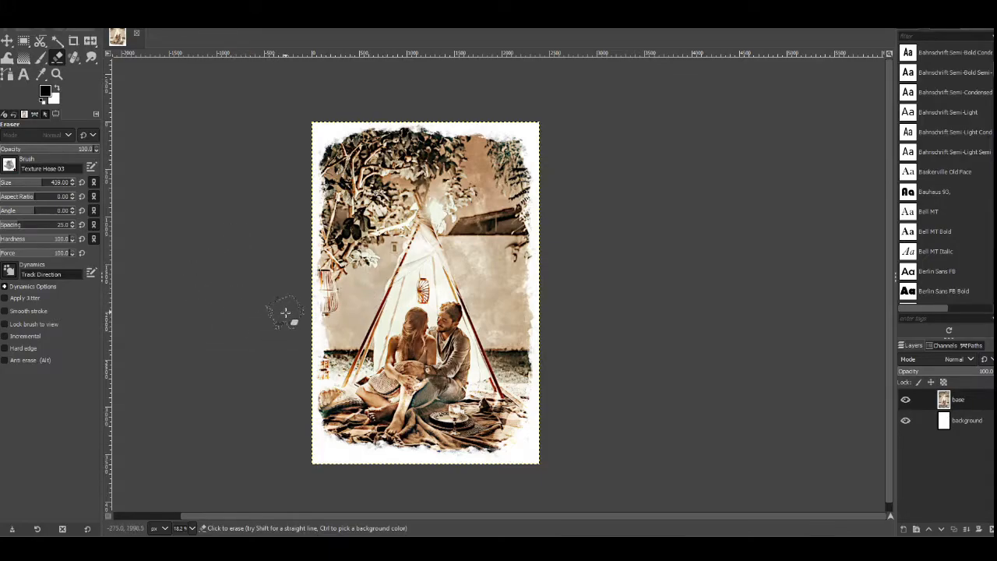
{"action": "mouse_move", "coordinate": [261, 330]}
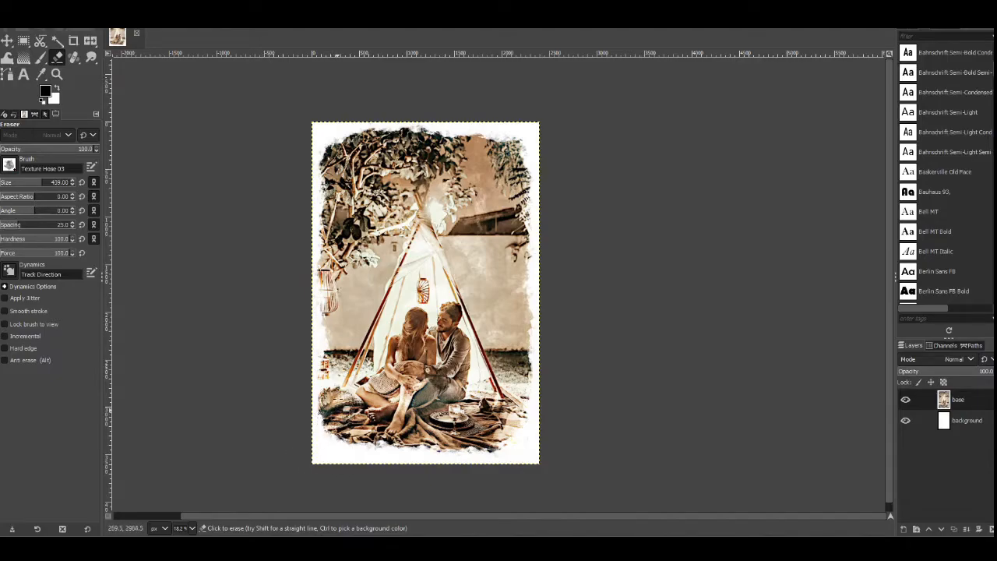
{"action": "mouse_move", "coordinate": [221, 390]}
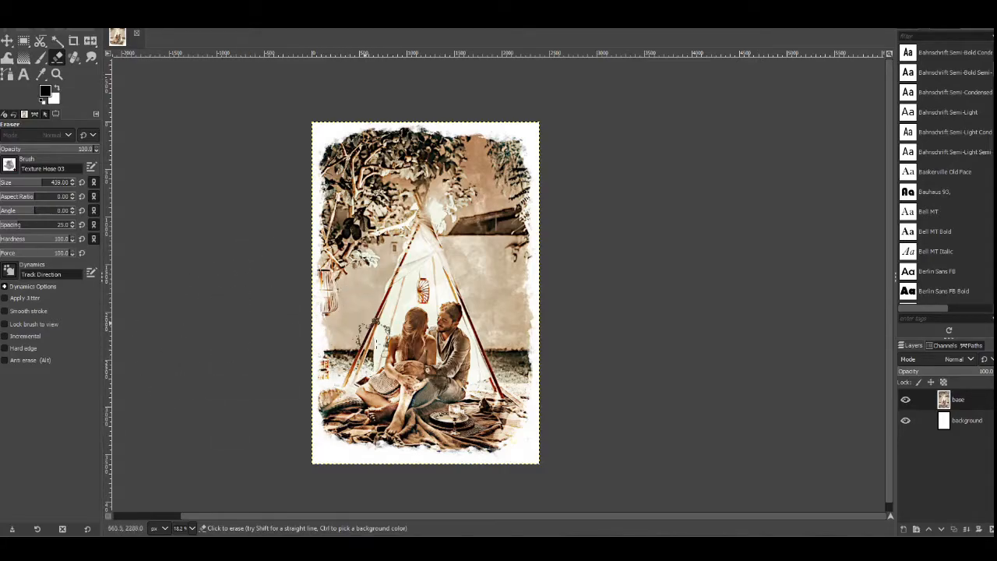
{"action": "mouse_move", "coordinate": [226, 171]}
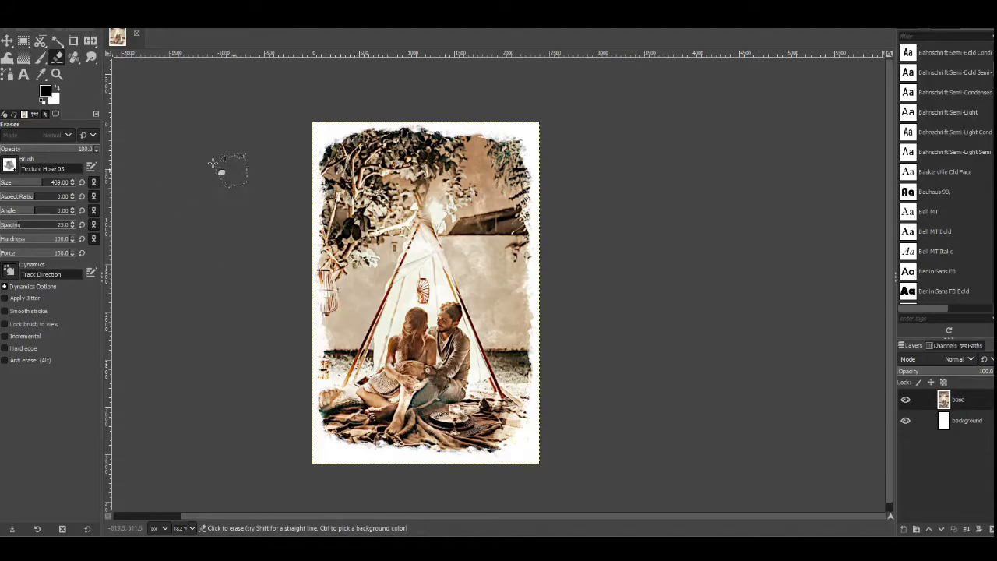
Step: Load the watercolour paper texture image as a new top layer via Open as Layers
{"action": "left_click", "coordinate": [16, 24]}
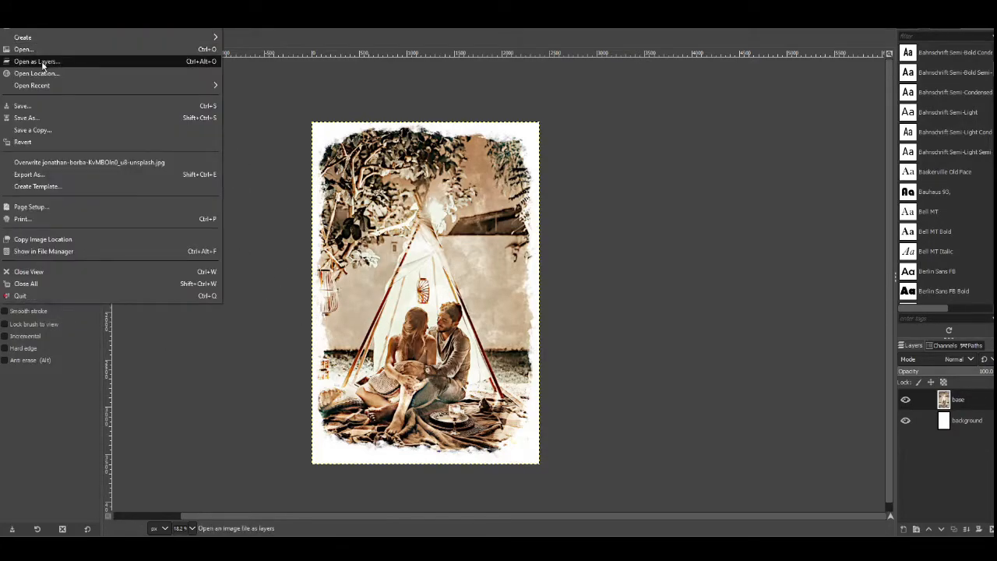
{"action": "mouse_move", "coordinate": [44, 62]}
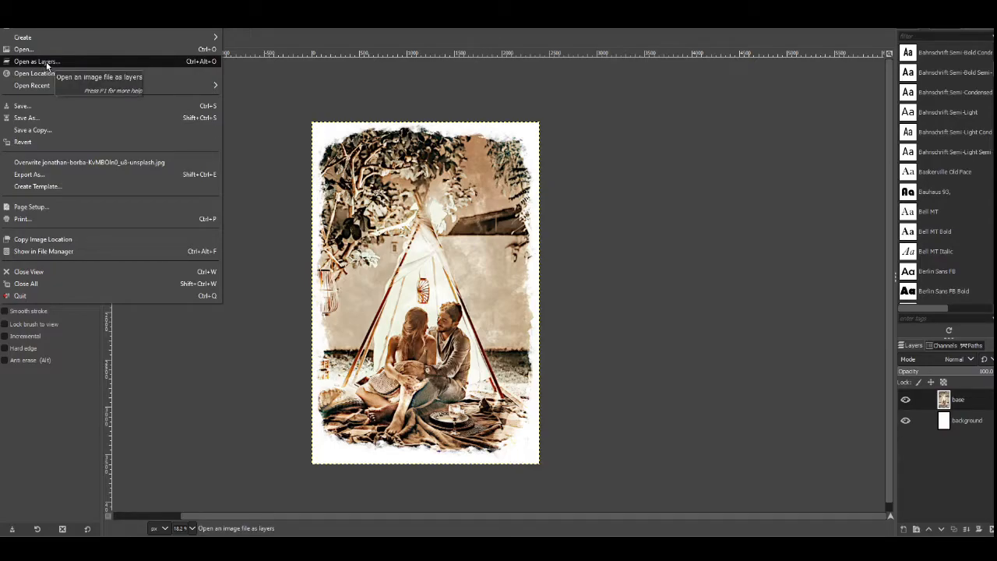
{"action": "left_click", "coordinate": [38, 62]}
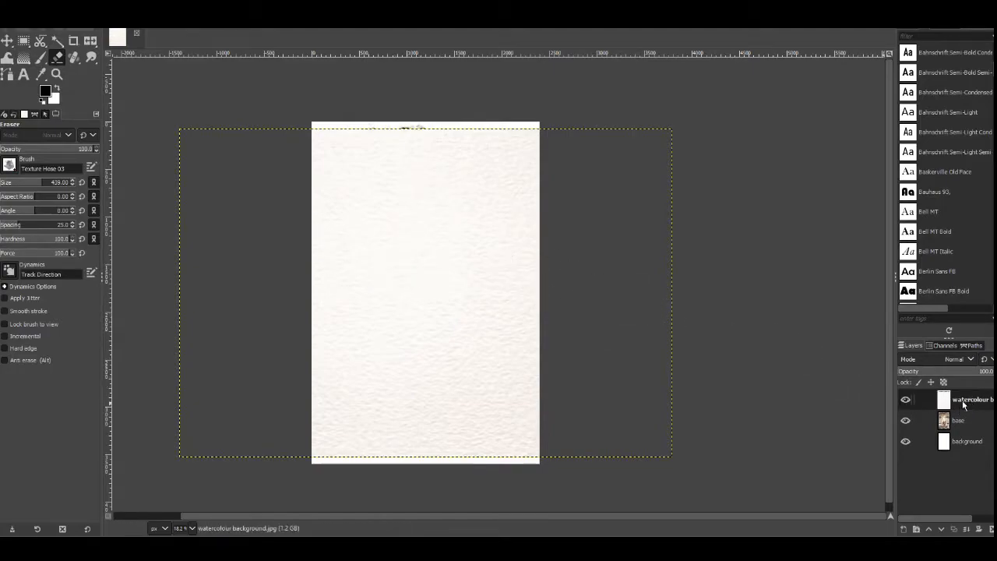
{"action": "mouse_move", "coordinate": [651, 364]}
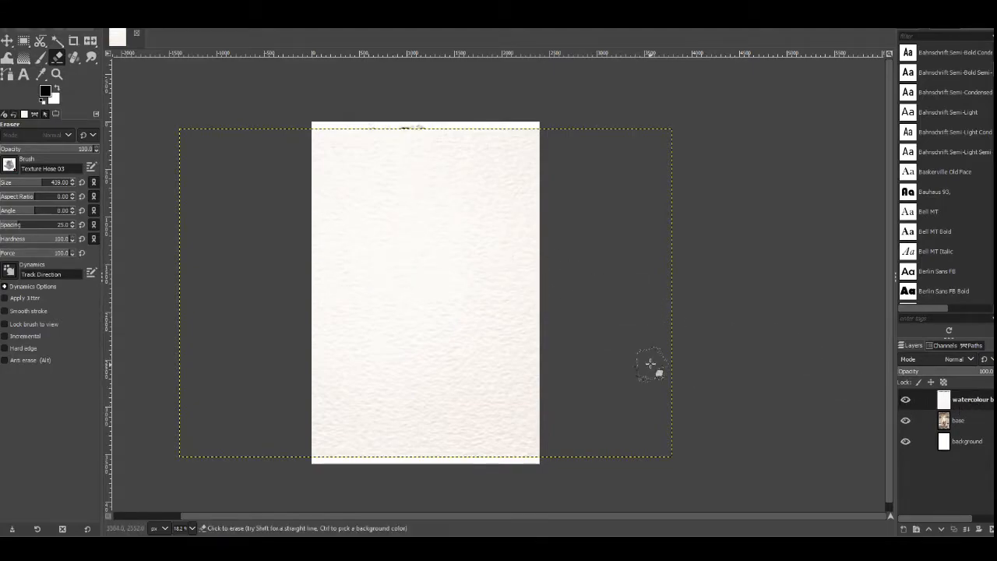
{"action": "mouse_move", "coordinate": [595, 261]}
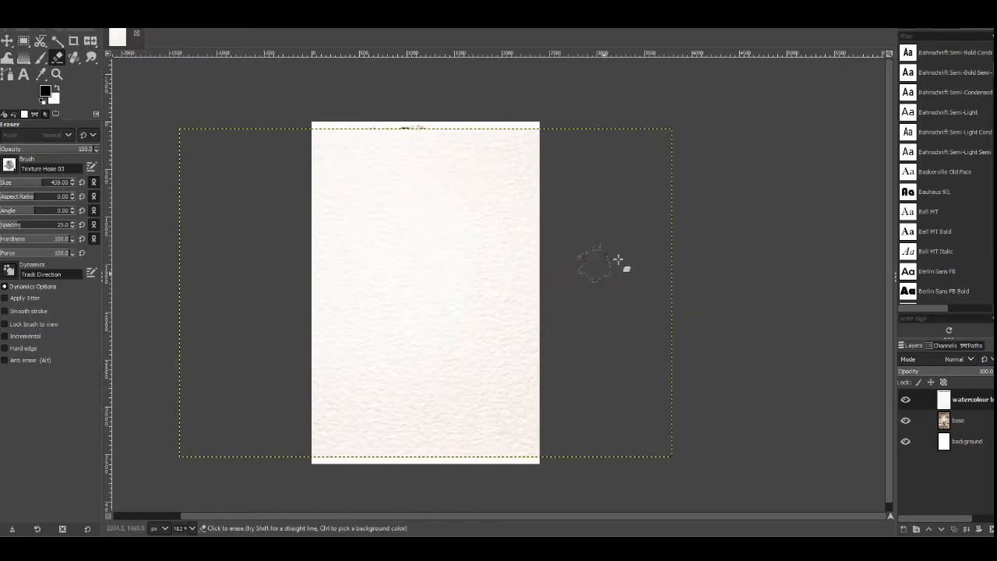
{"action": "mouse_move", "coordinate": [810, 397]}
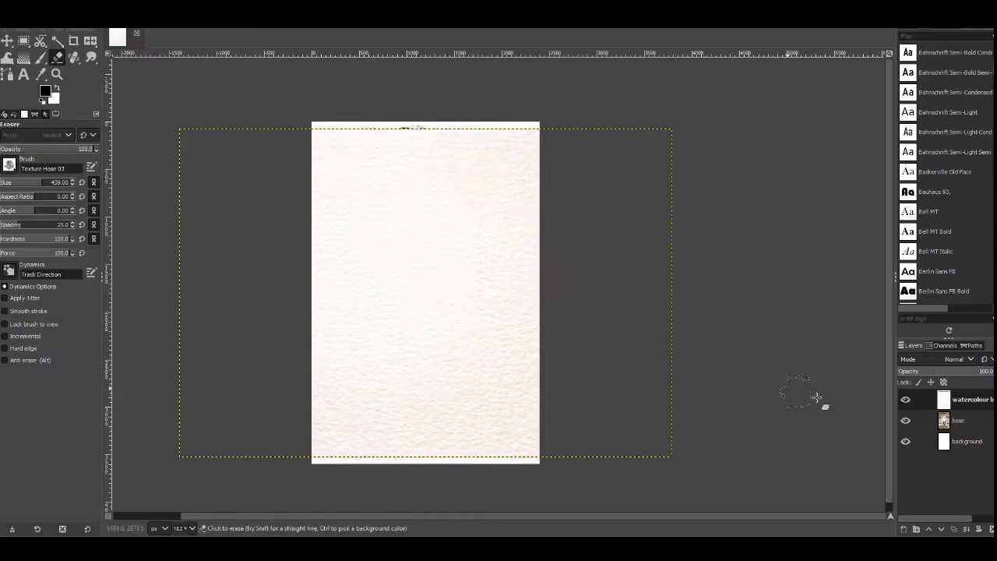
{"action": "mouse_move", "coordinate": [872, 381]}
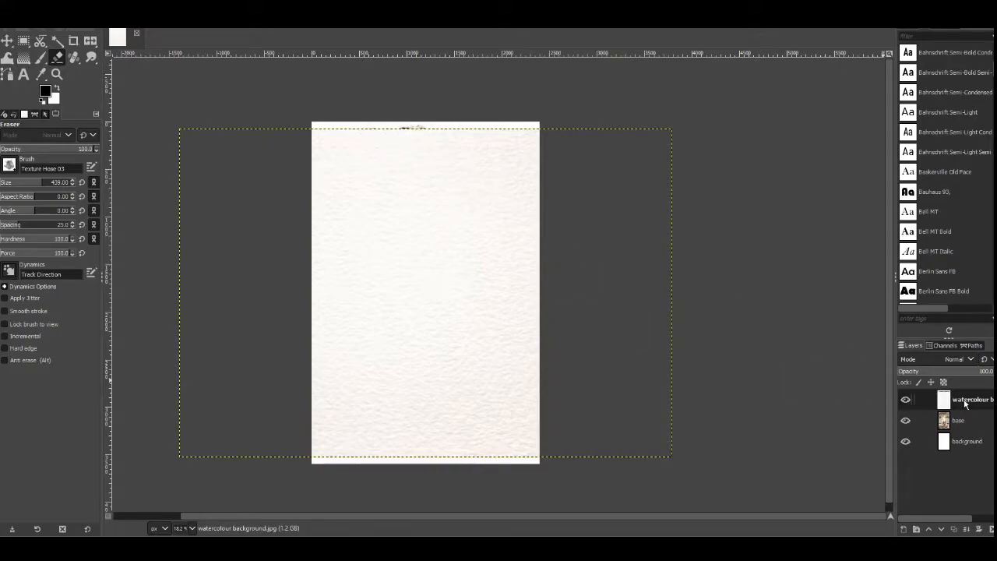
{"action": "mouse_move", "coordinate": [942, 398]}
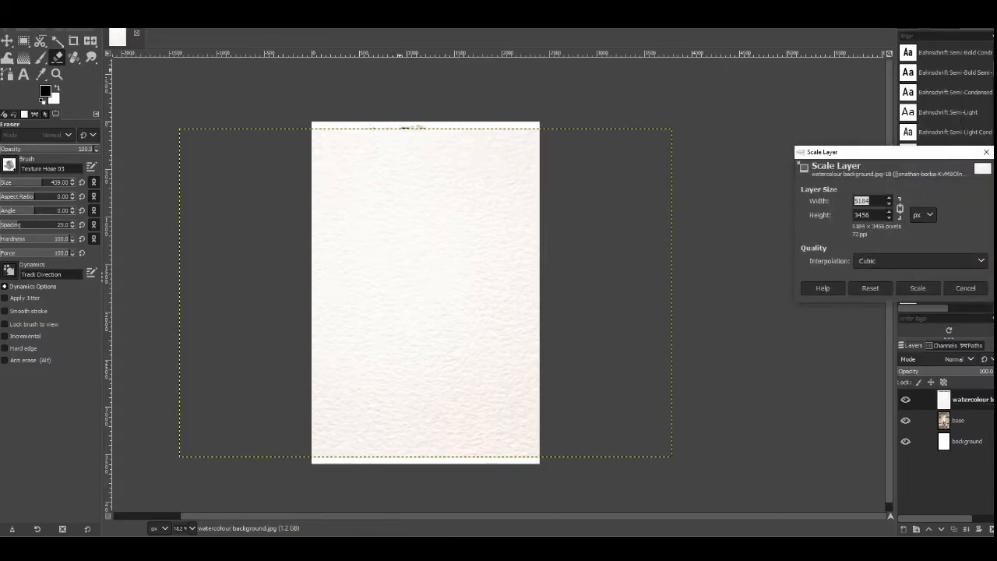
{"action": "mouse_move", "coordinate": [331, 88]}
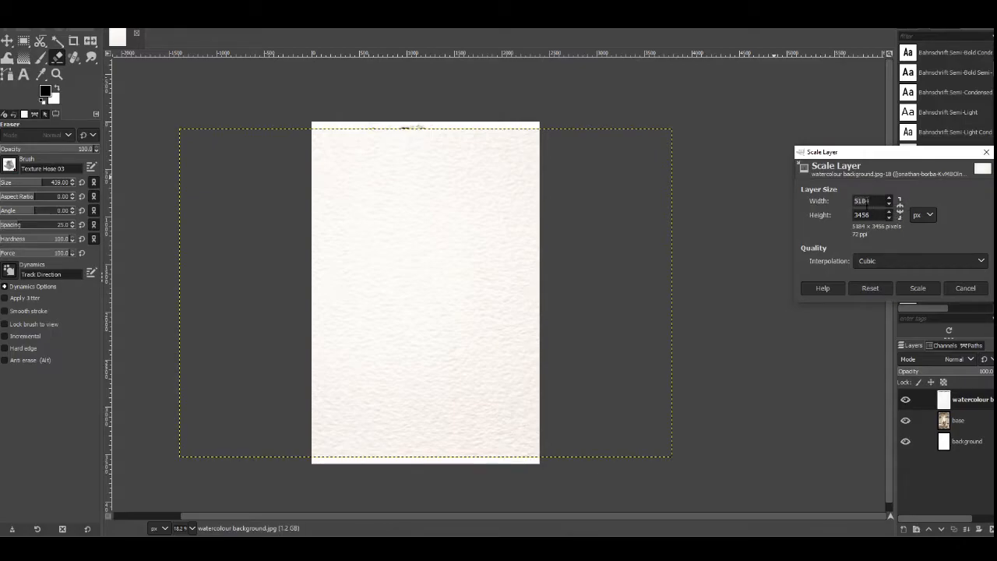
Step: Scale the watercolour texture layer to 2400 pixels wide with proportions linked
{"action": "triple_click", "coordinate": [865, 201]}
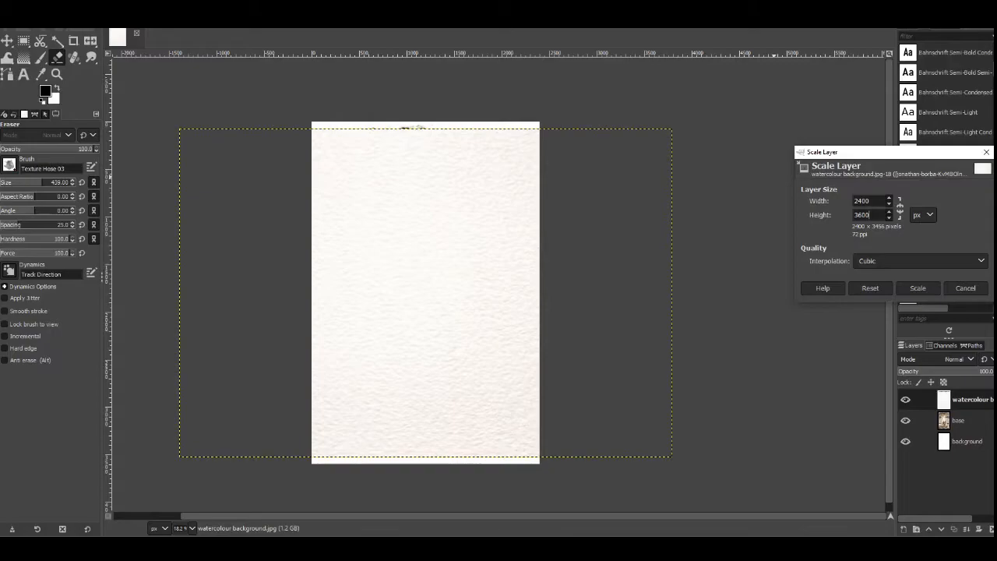
{"action": "left_click", "coordinate": [918, 286]}
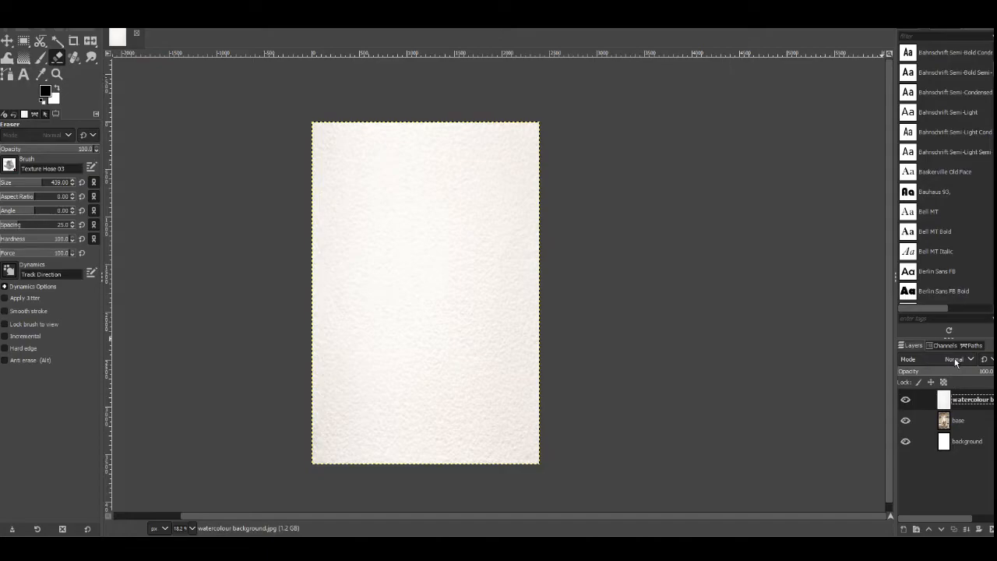
Step: Set the watercolour texture layer's blend mode to Multiply
{"action": "left_click", "coordinate": [958, 358]}
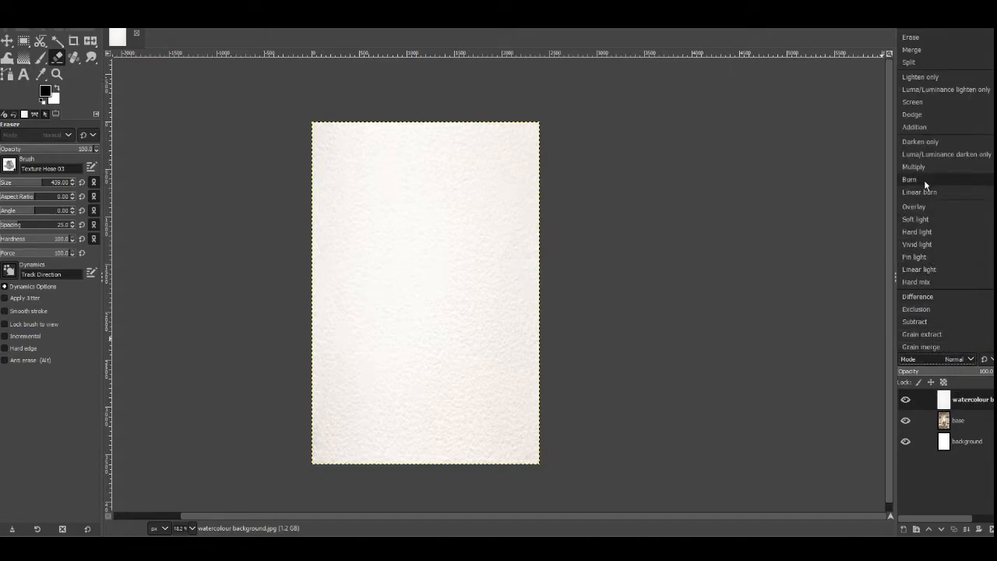
{"action": "left_click", "coordinate": [913, 165]}
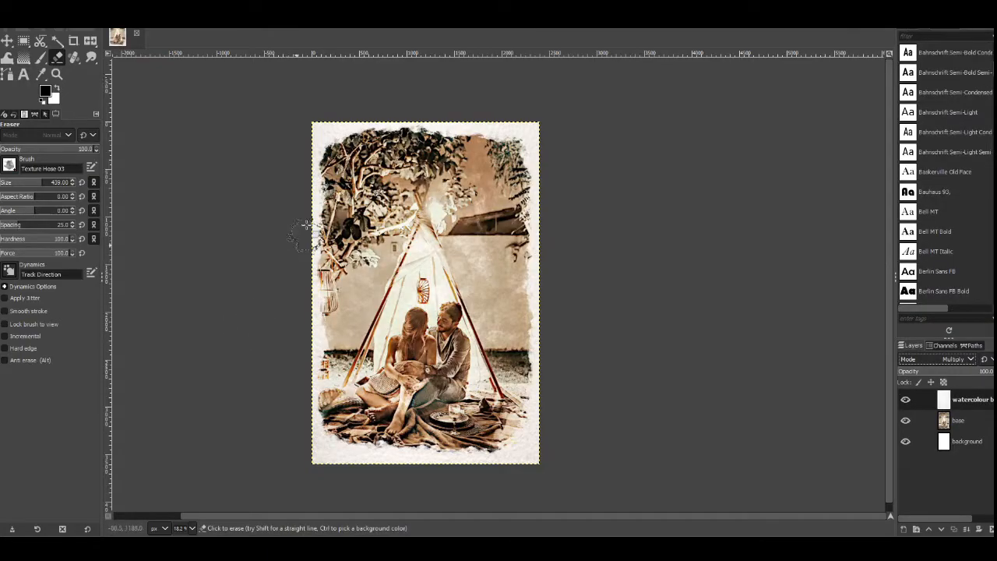
{"action": "mouse_move", "coordinate": [542, 272]}
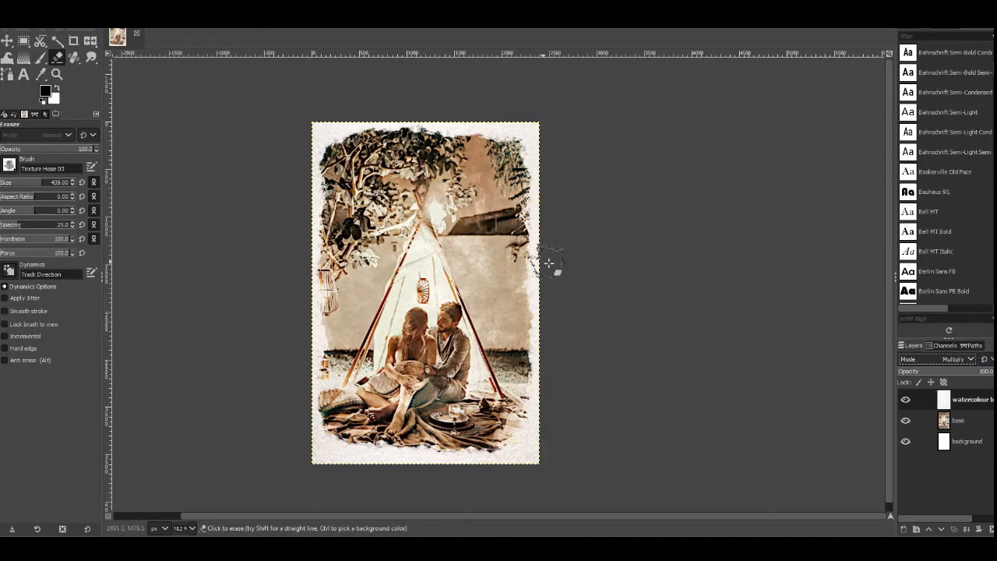
{"action": "mouse_move", "coordinate": [486, 265]}
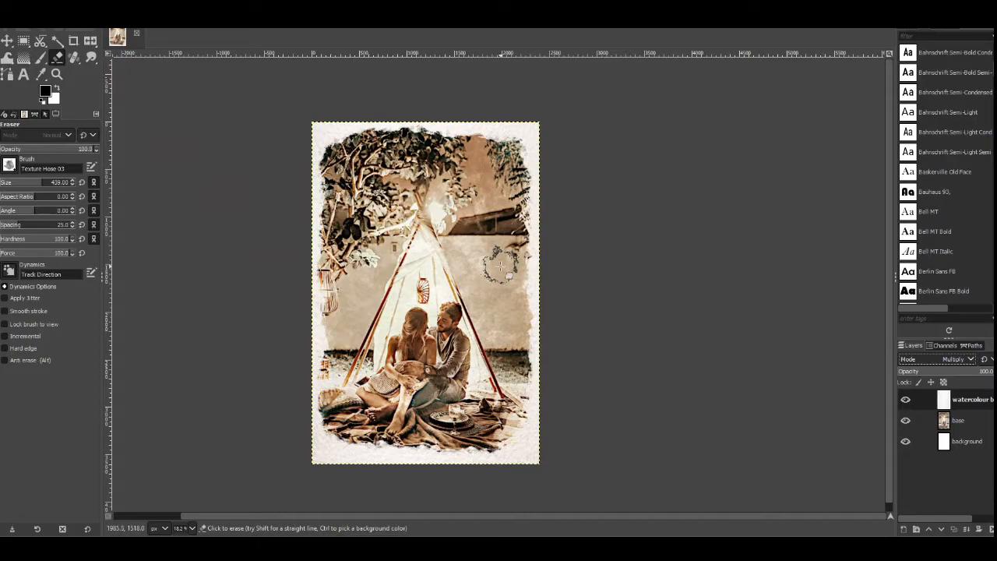
{"action": "mouse_move", "coordinate": [605, 361]}
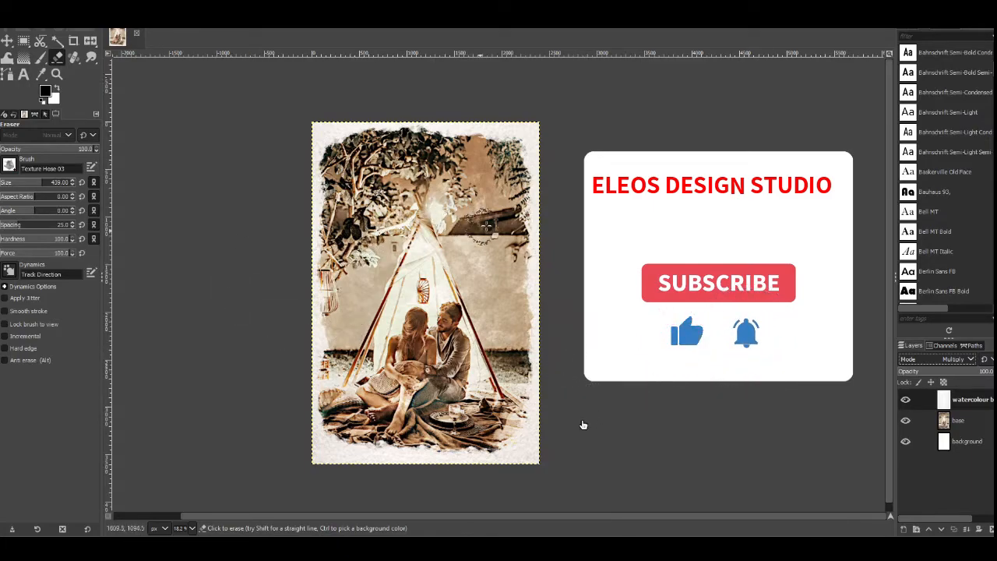
{"action": "mouse_move", "coordinate": [798, 382]}
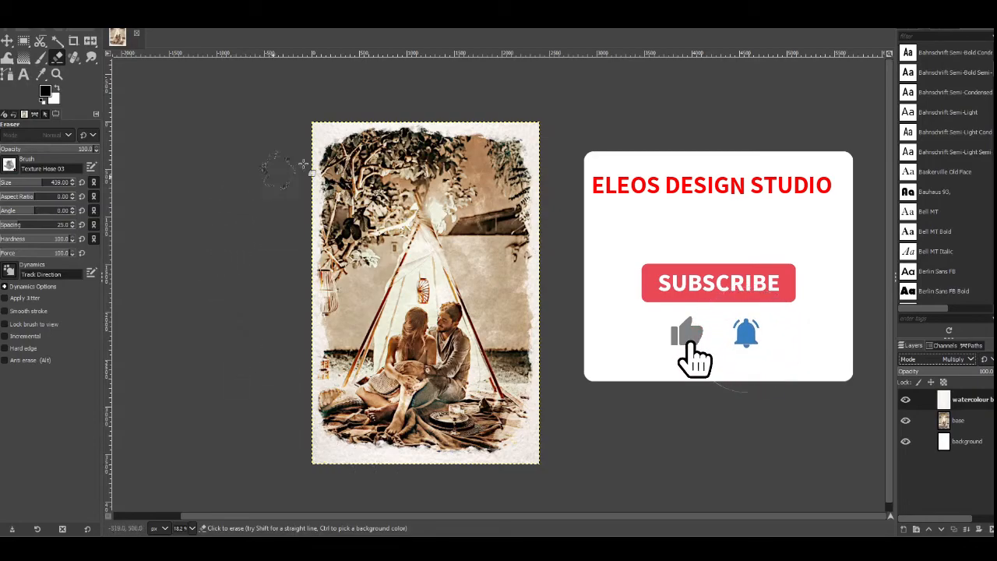
{"action": "mouse_move", "coordinate": [595, 222]}
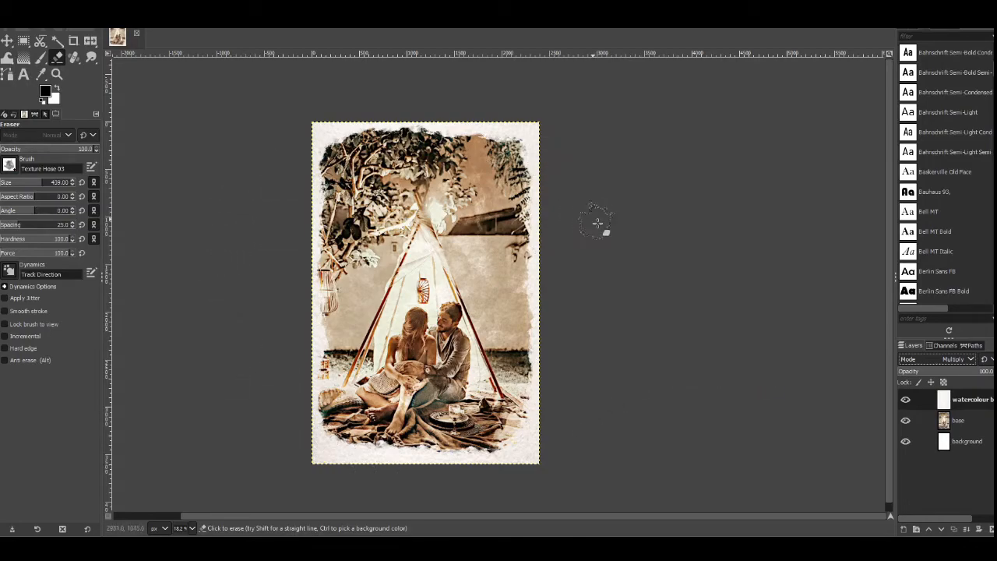
{"action": "mouse_move", "coordinate": [595, 226]}
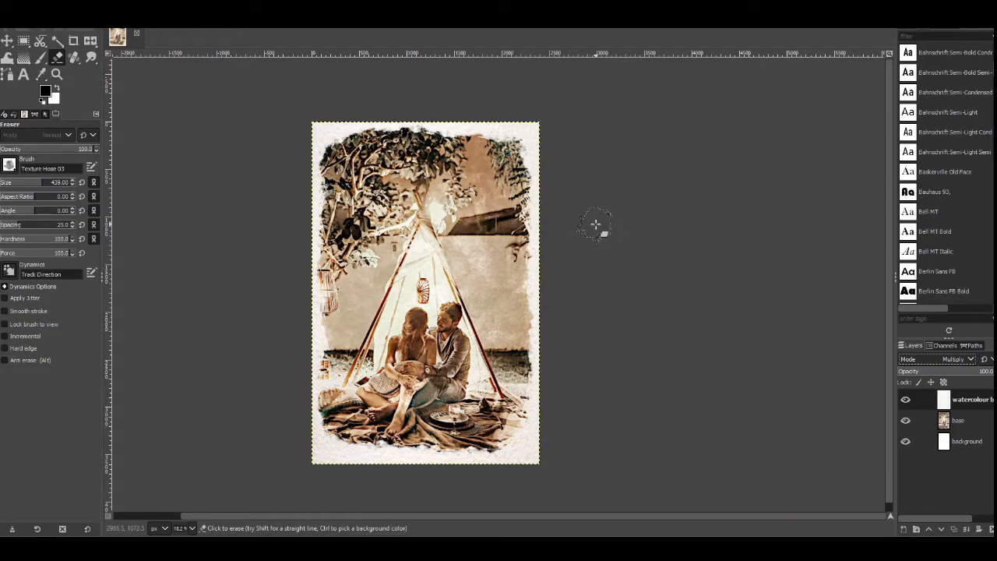